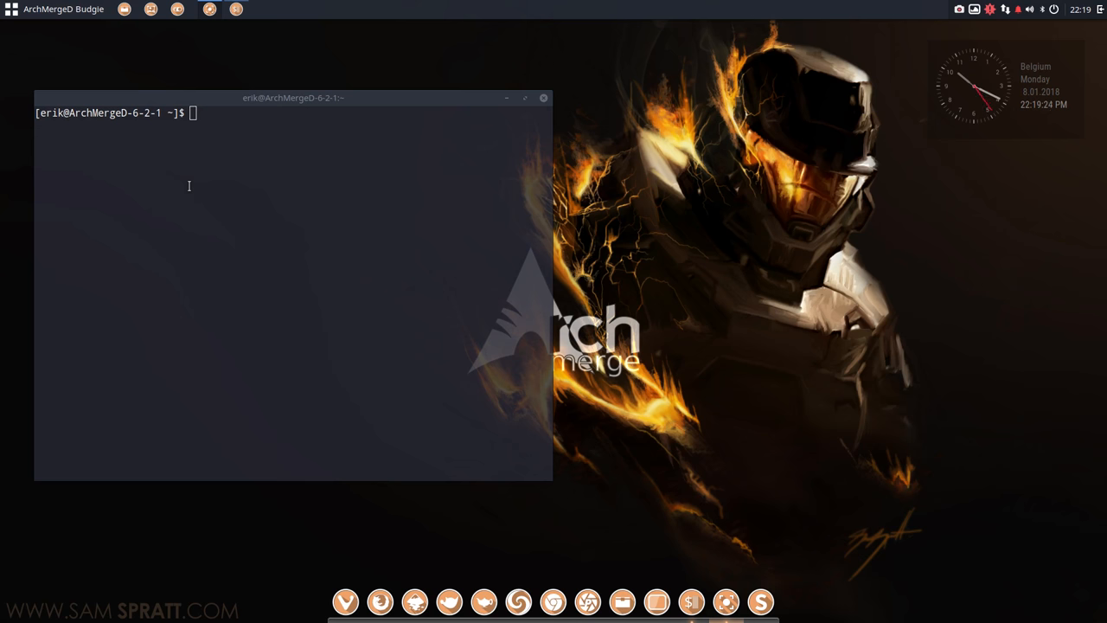
Run neofetch in Termite to show system info, then close the terminal window.
type("neofe")
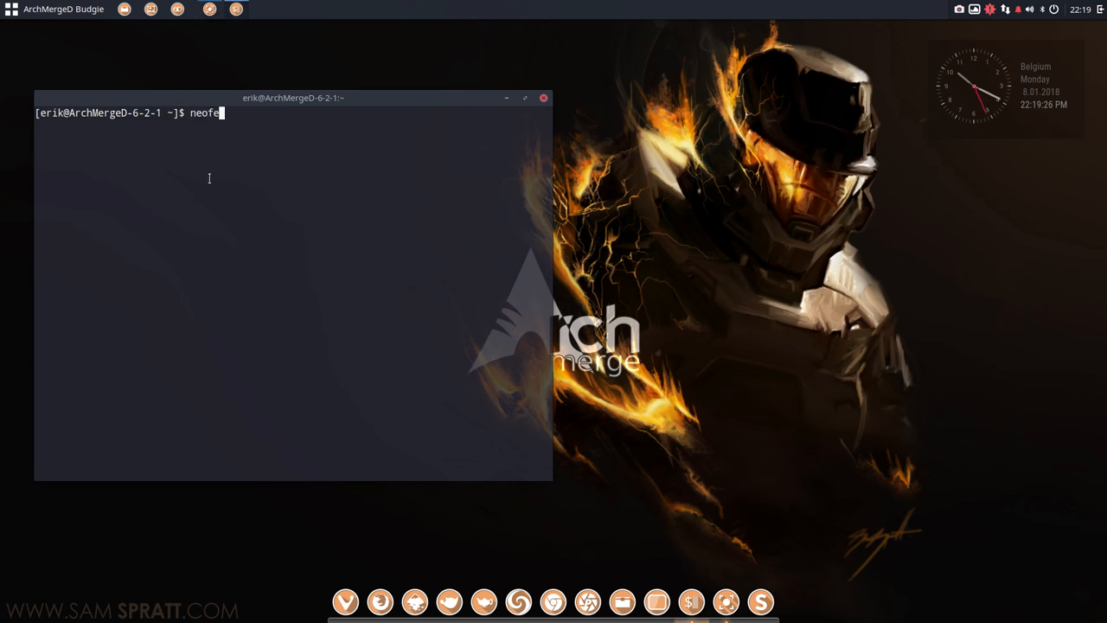
key("Return")
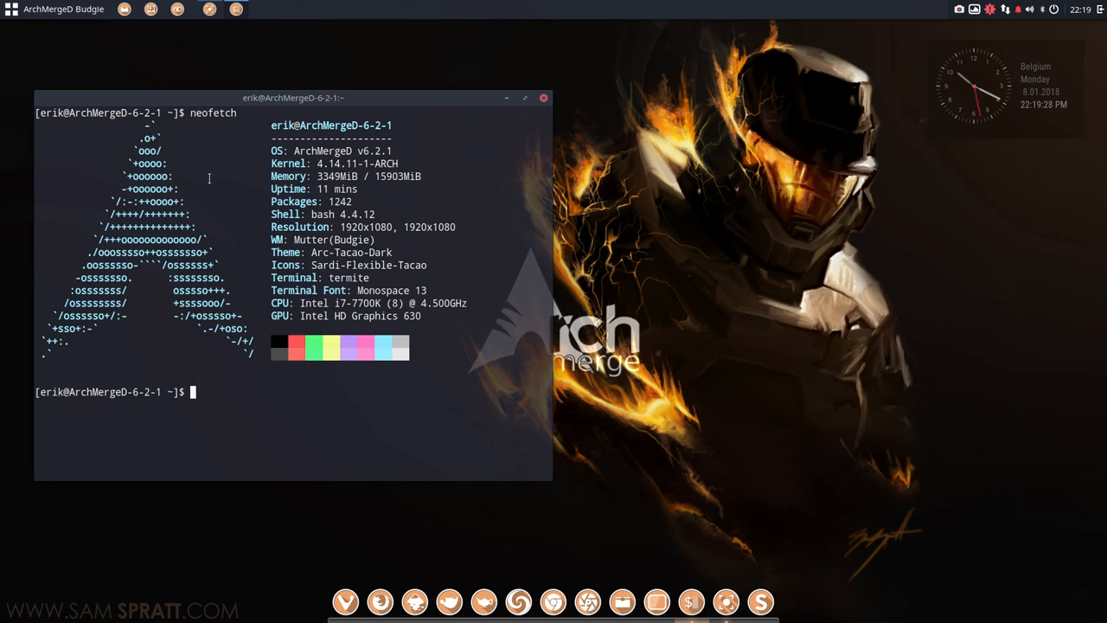
left_click_drag(294, 97, 467, 63)
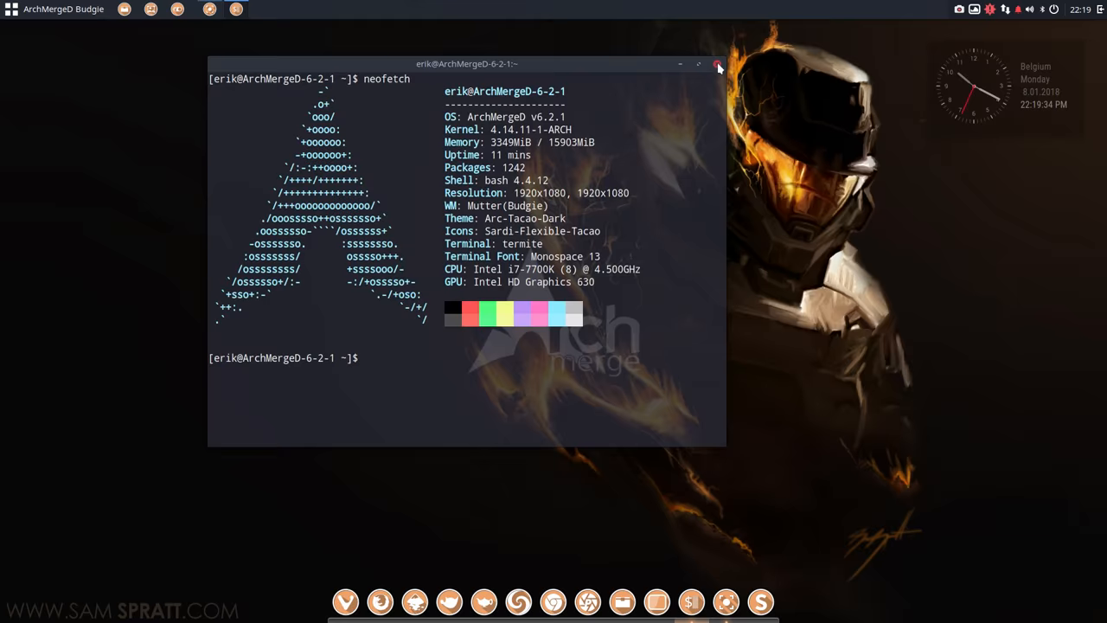
left_click(717, 64)
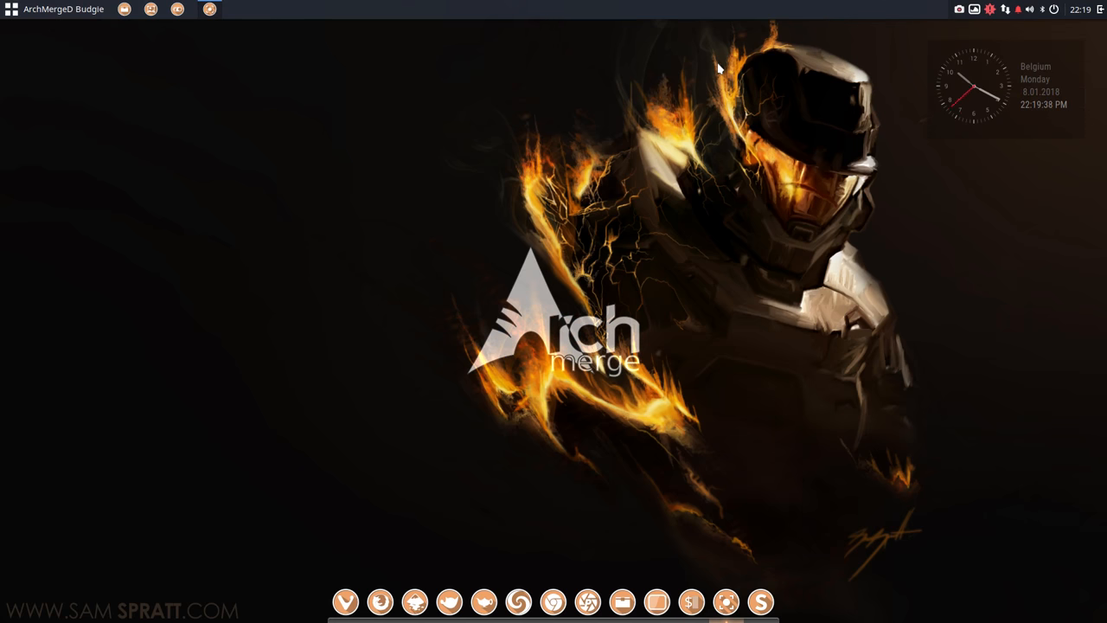
mouse_move(600, 395)
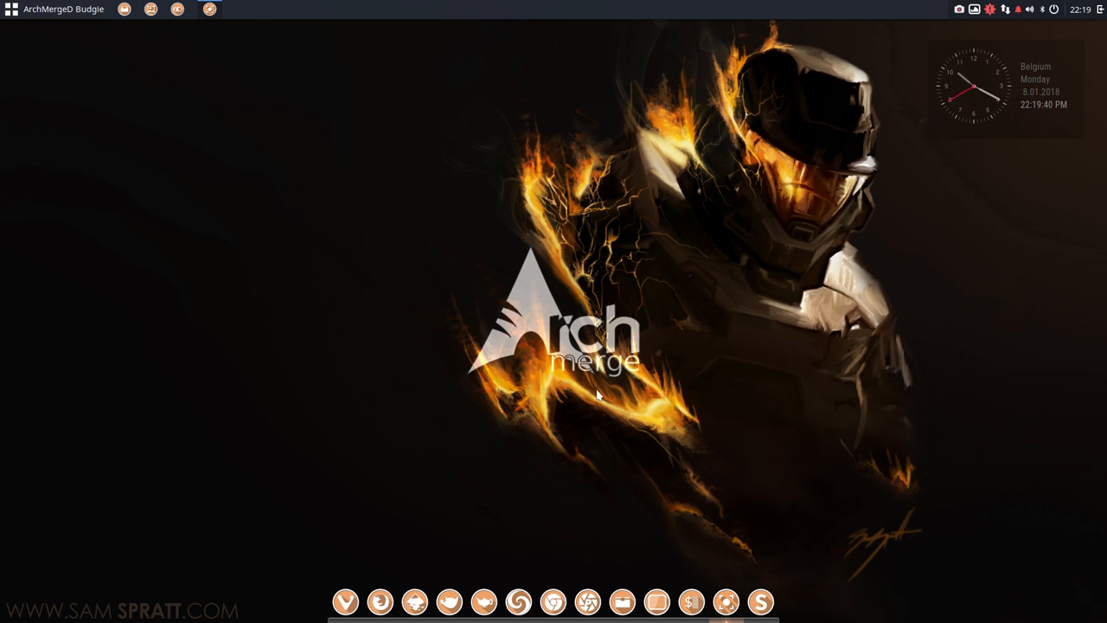
mouse_move(940, 133)
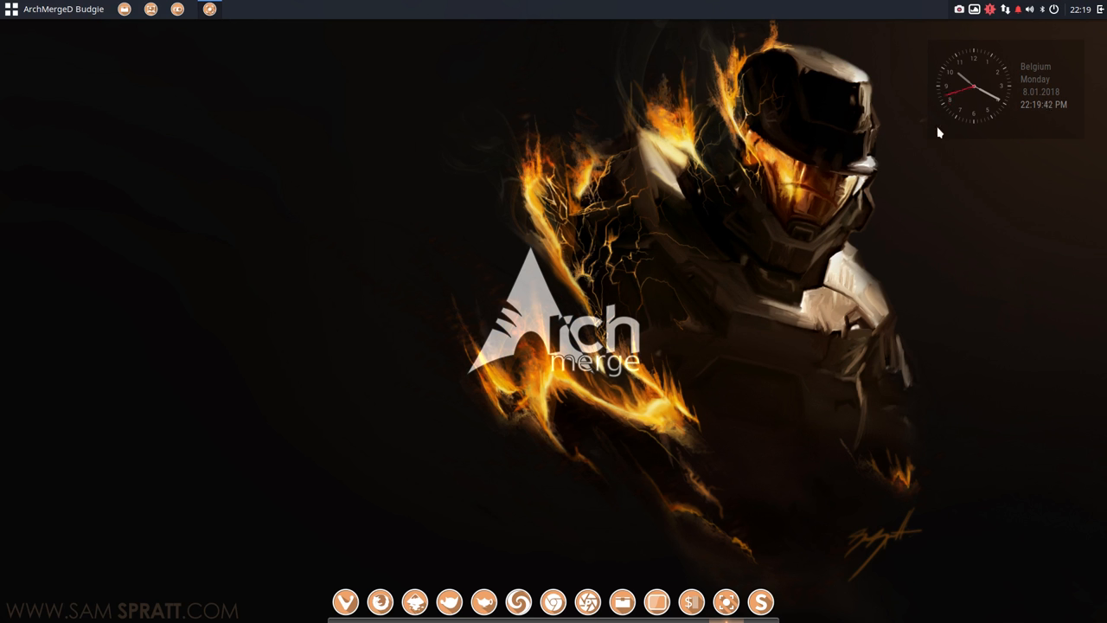
mouse_move(979, 123)
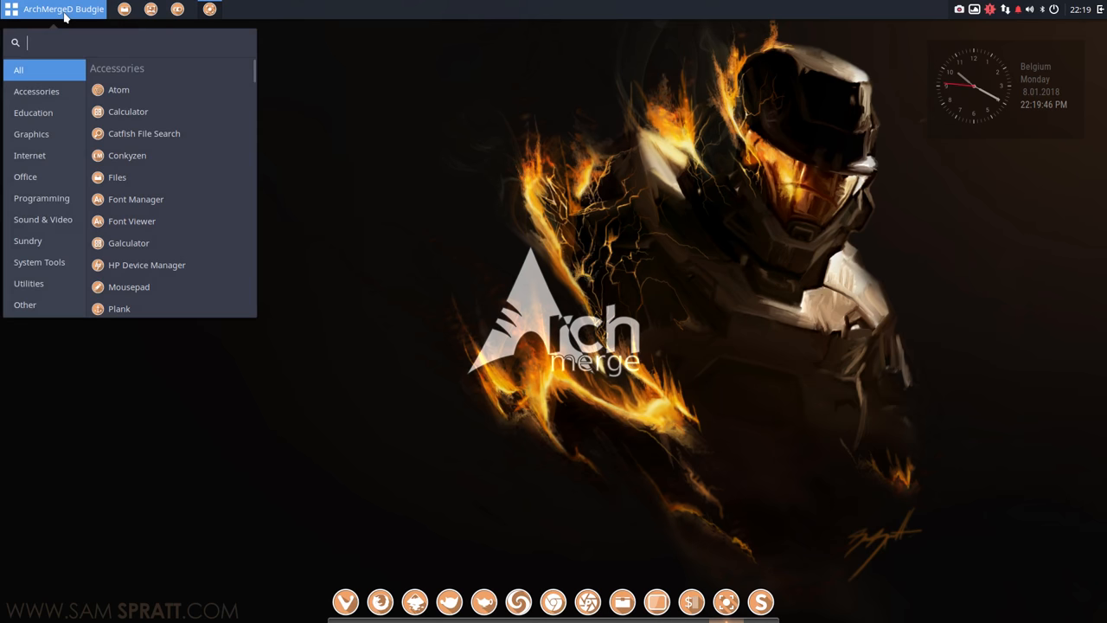
Launch Conky Manager from a 'conk' search and kill all running conkys.
type("conk")
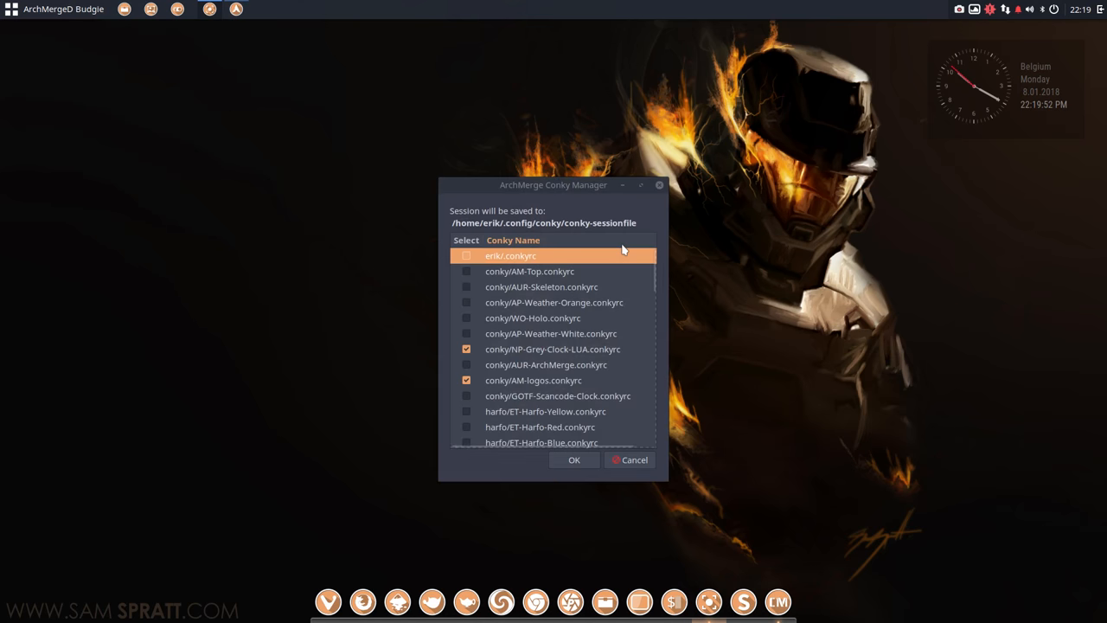
scroll("down", 3)
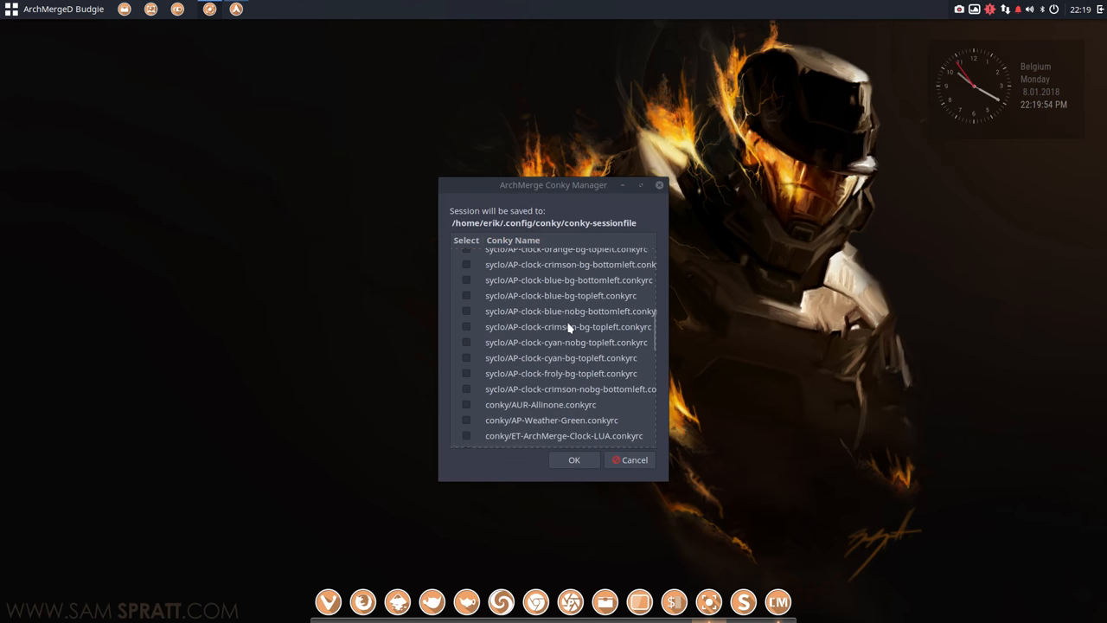
scroll("up", 3)
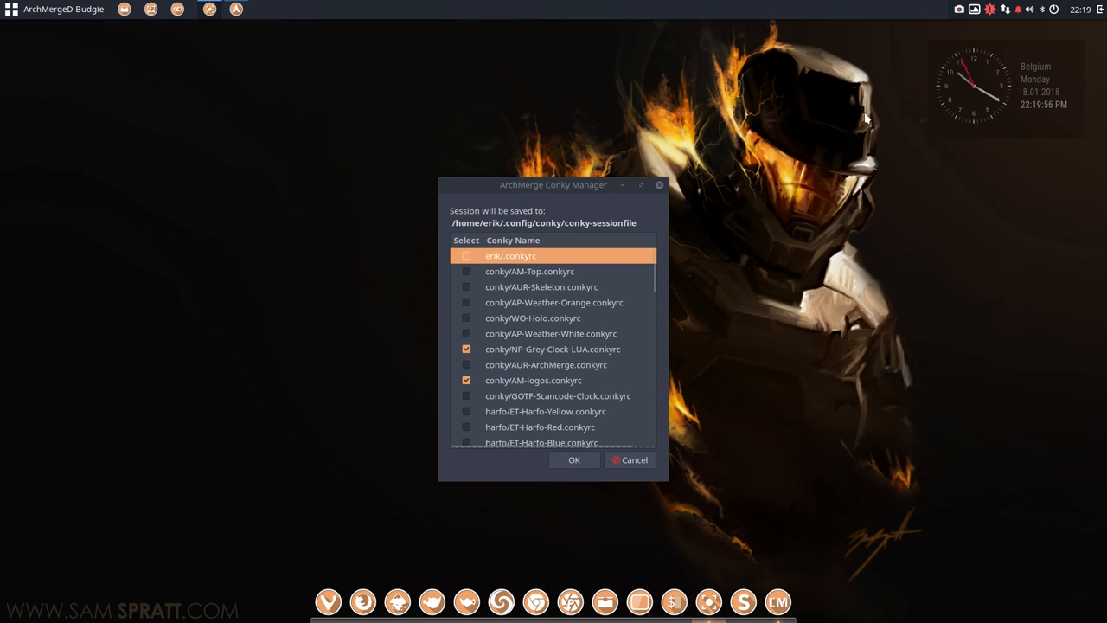
left_click(573, 459)
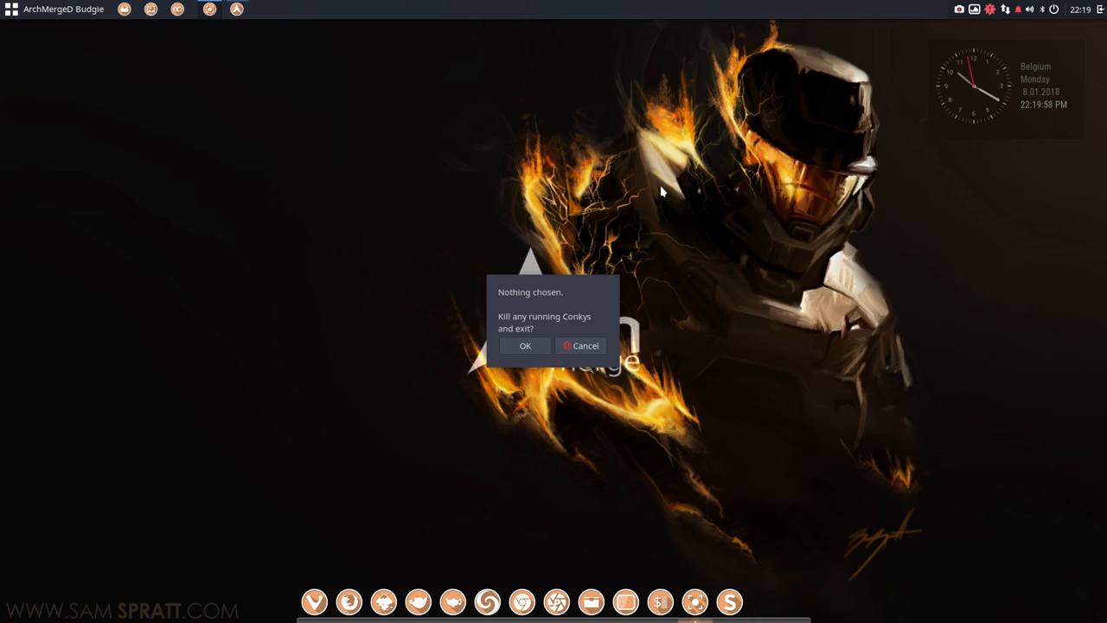
left_click(524, 345)
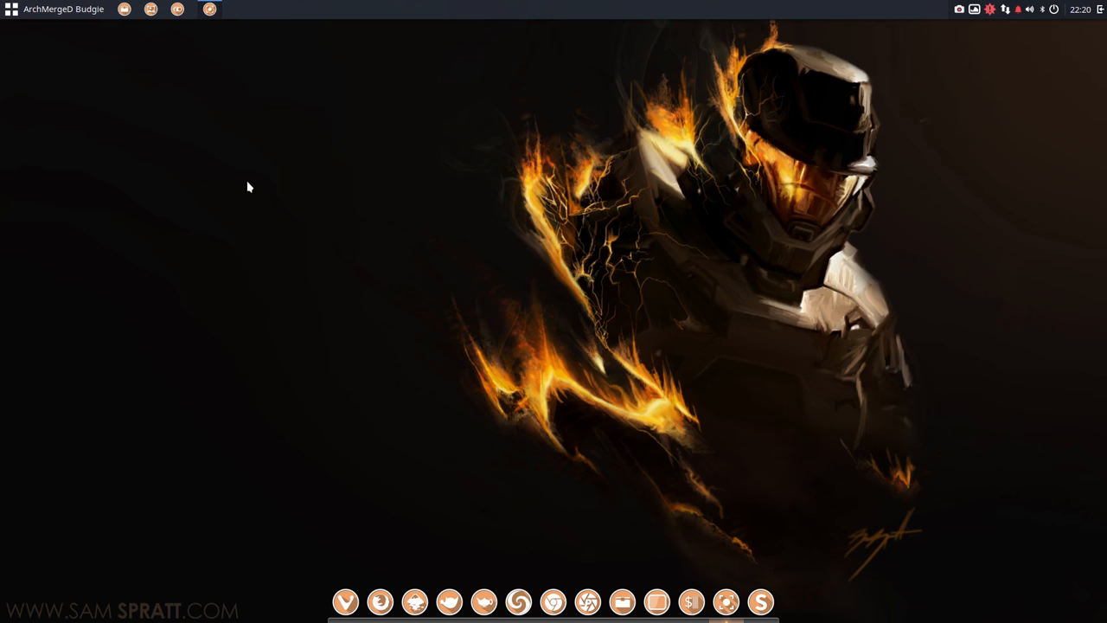
Relaunch Conky Manager via a 'conky' search and start a clock, date and system-details conky.
left_click(11, 9)
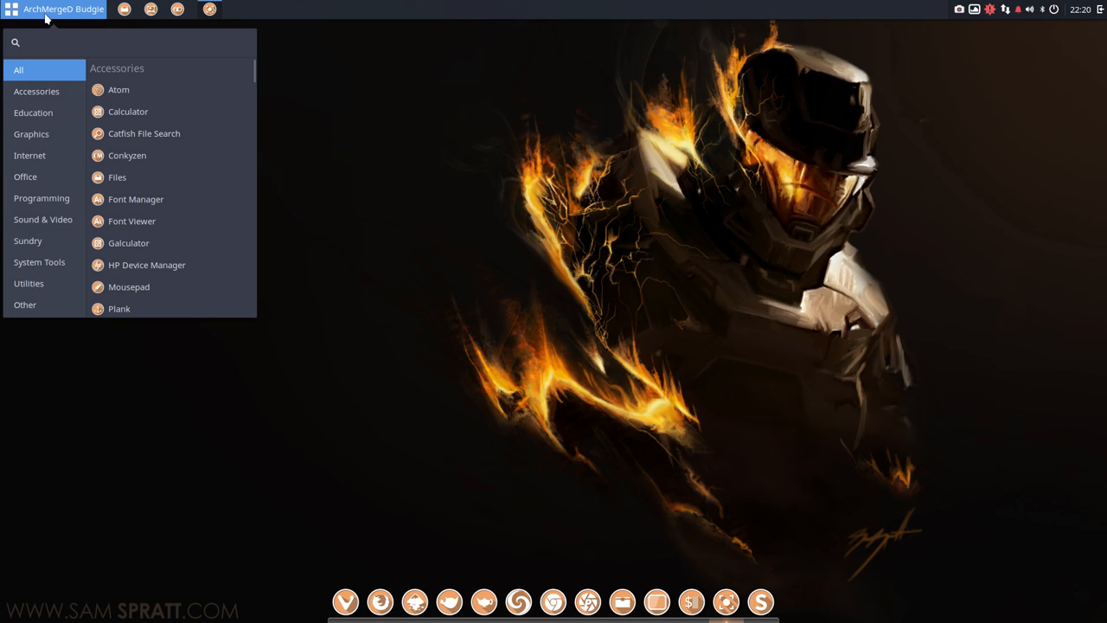
type("conky")
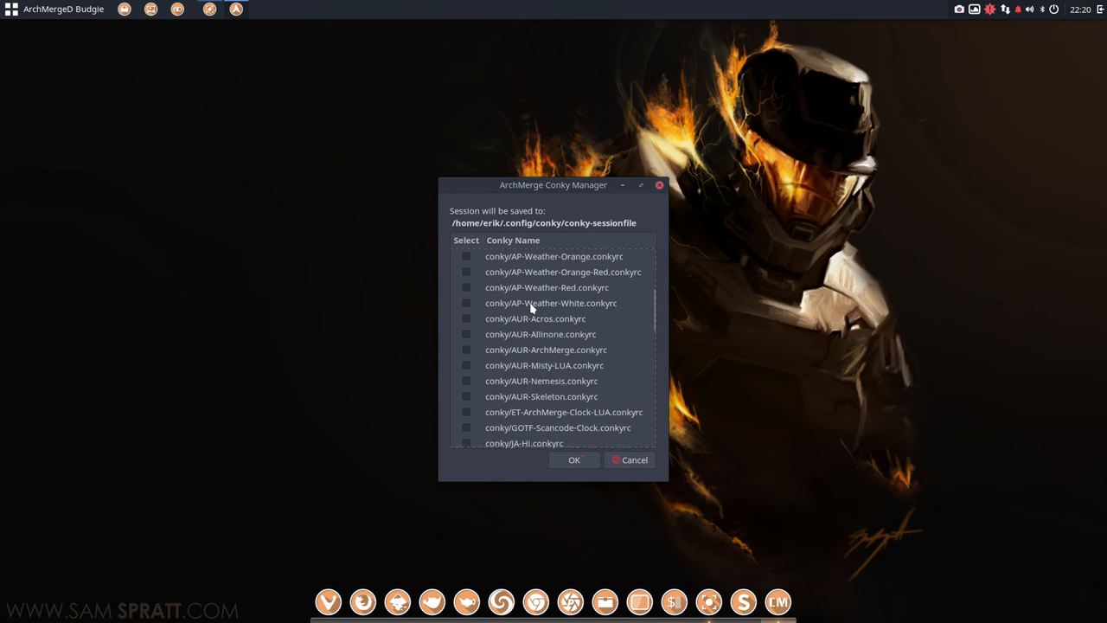
scroll("down", 3)
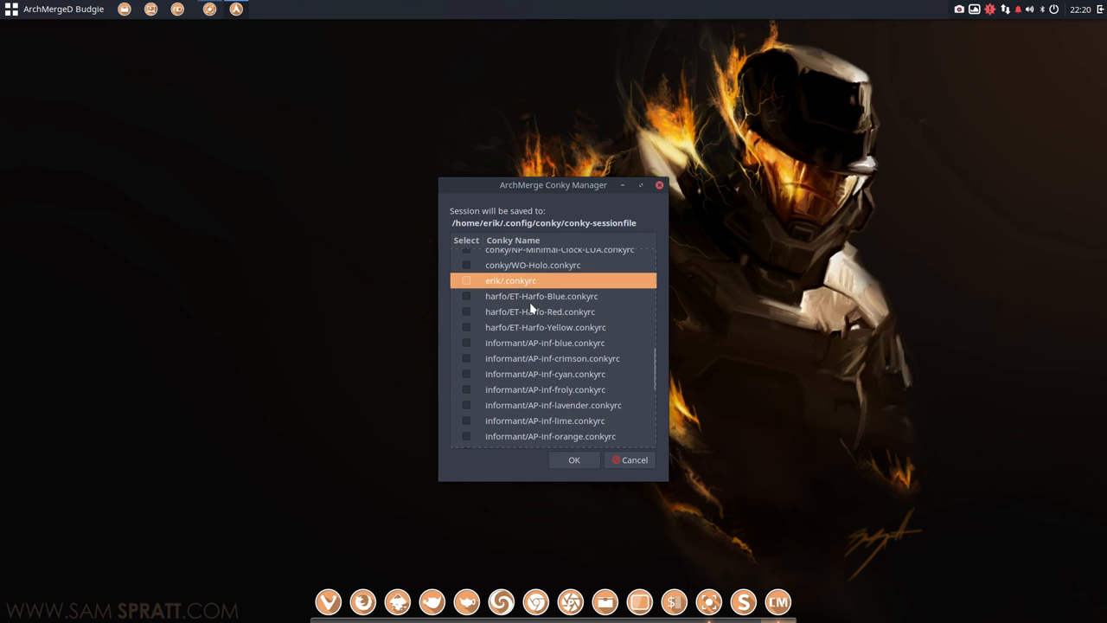
scroll("down", 3)
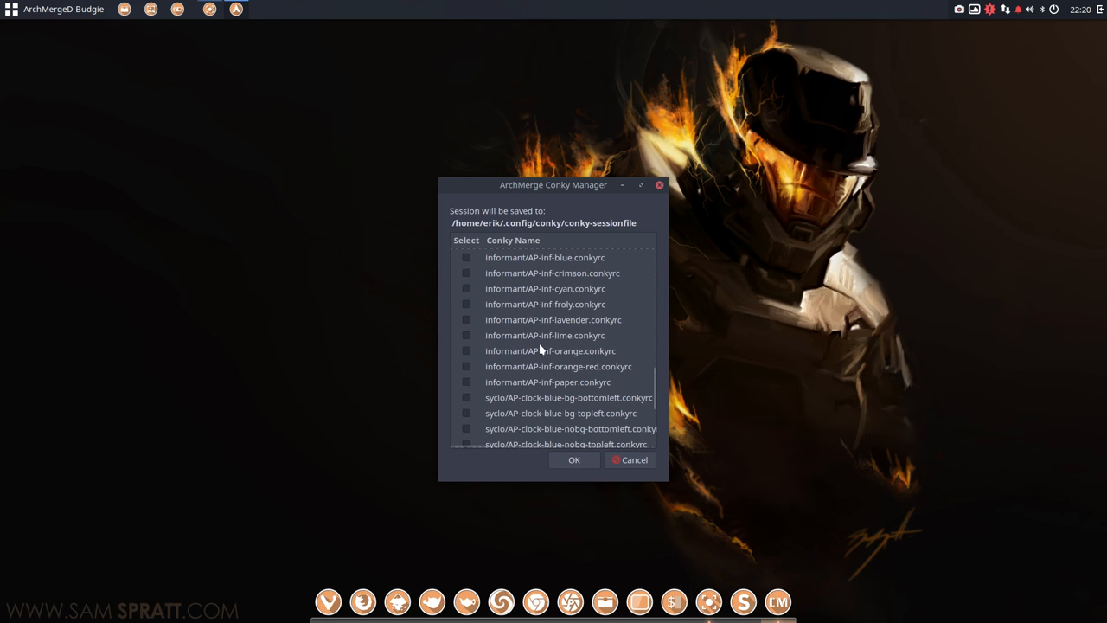
left_click(633, 459)
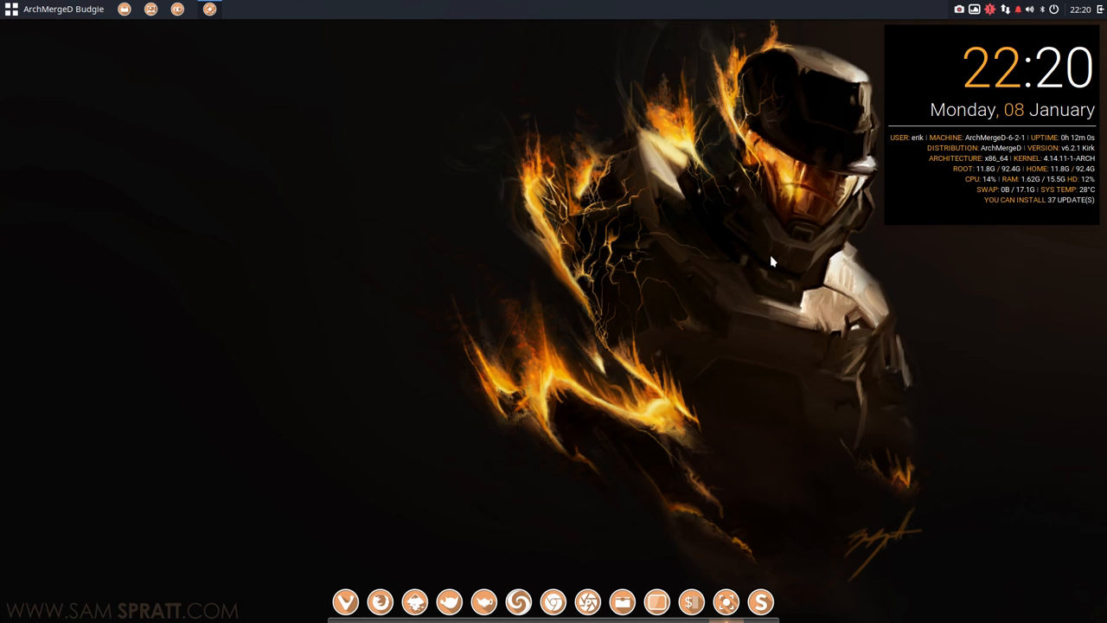
mouse_move(302, 231)
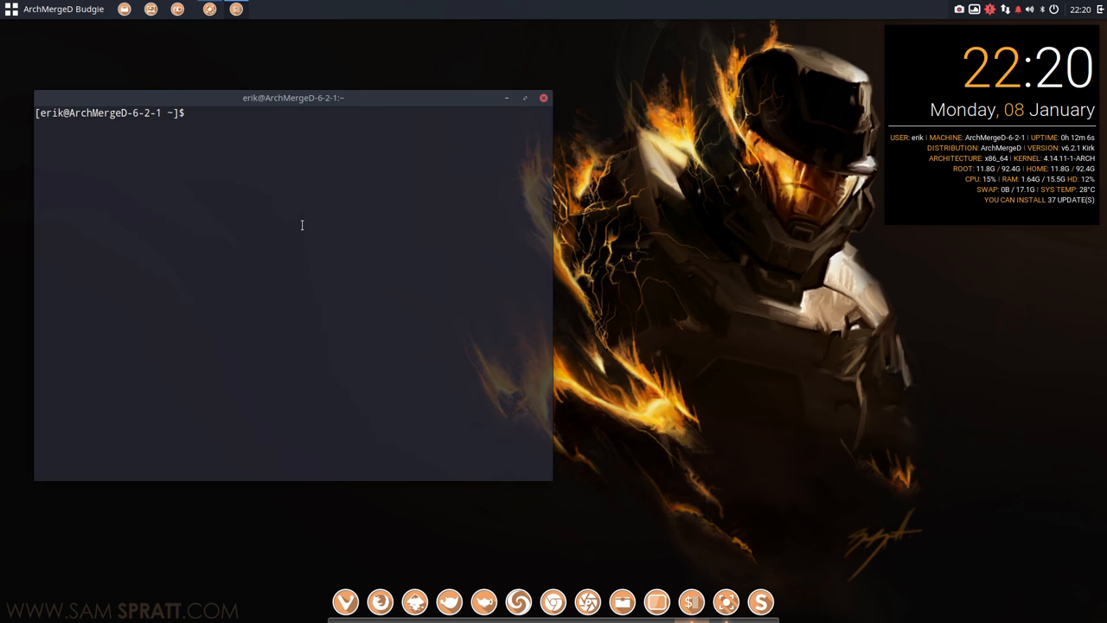
Run 'sudo pacman -S gnome-tweak-tool' and confirm proceeding with the reinstall.
type("sudo")
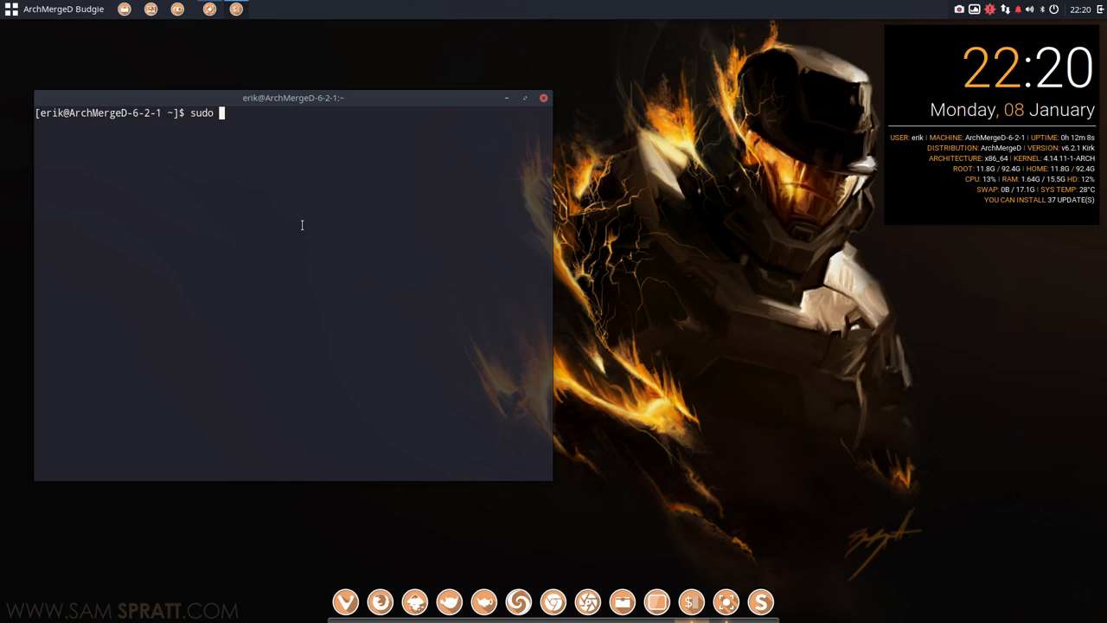
type("pacman")
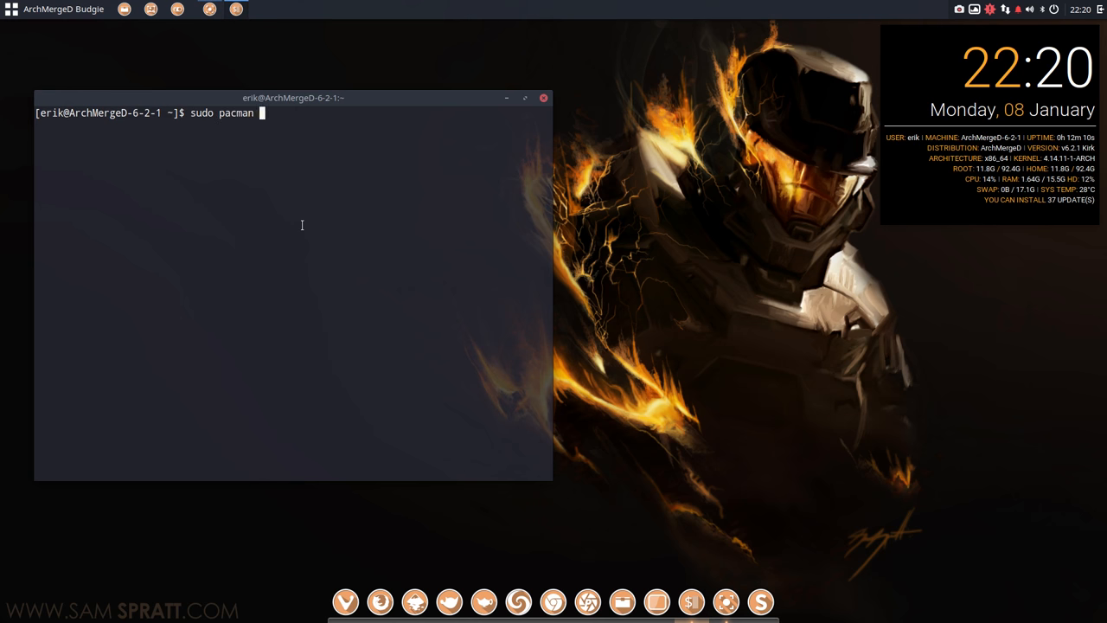
type("-S g")
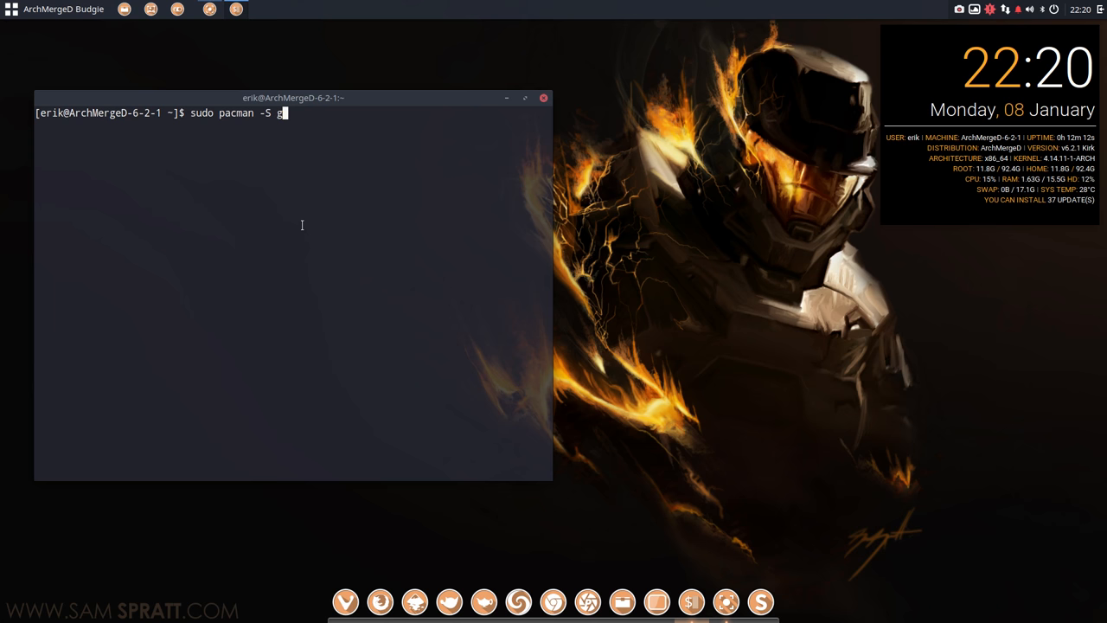
type("nome-")
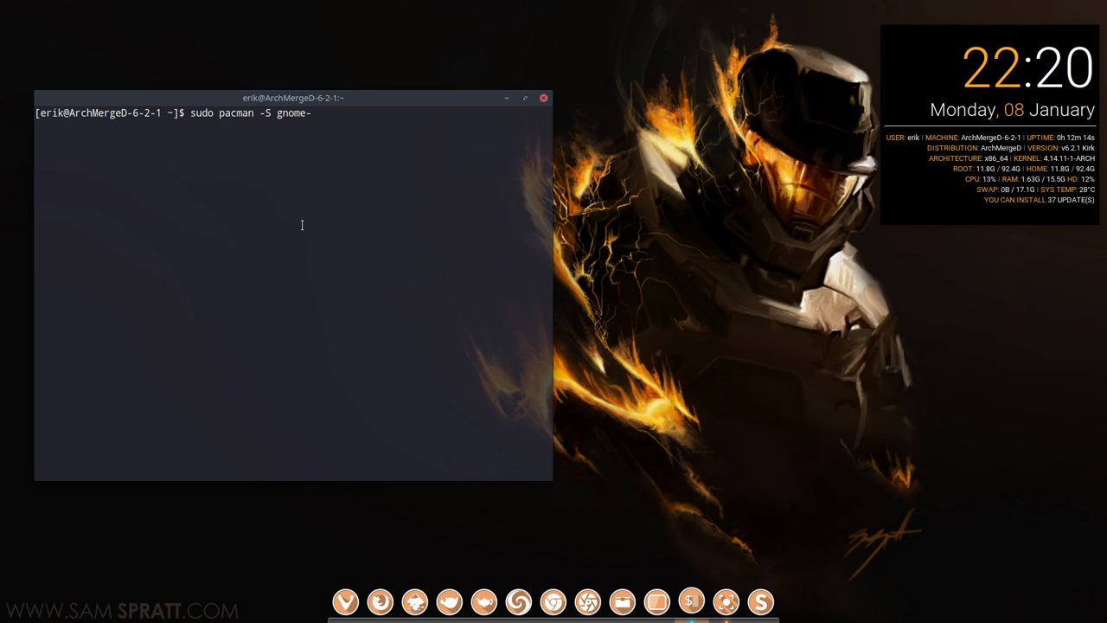
type("tweak-tool")
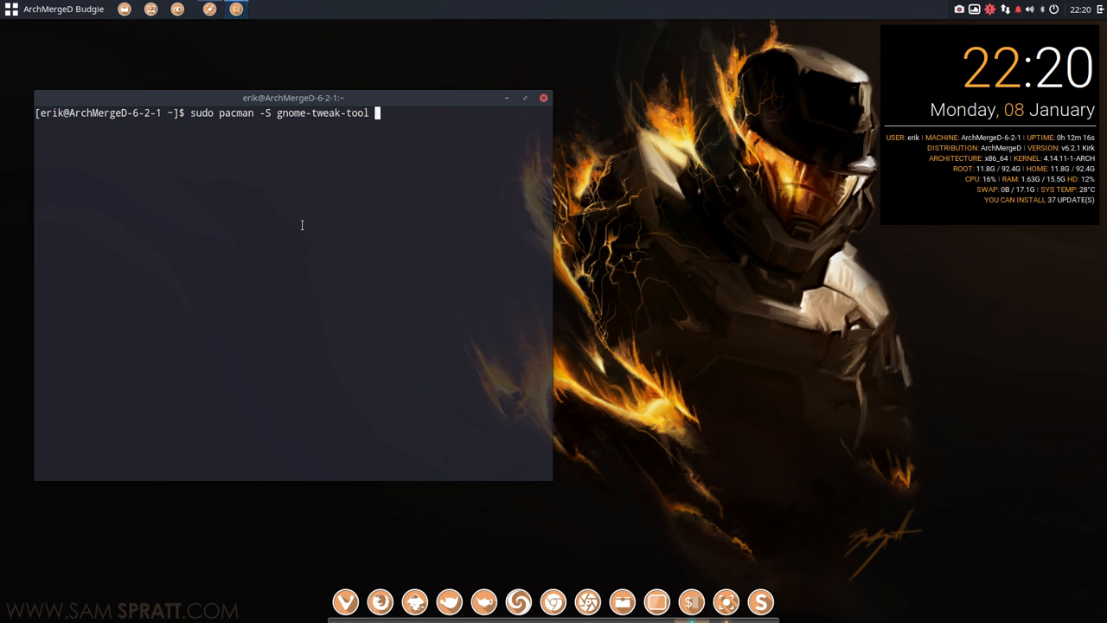
key("Return")
type("y")
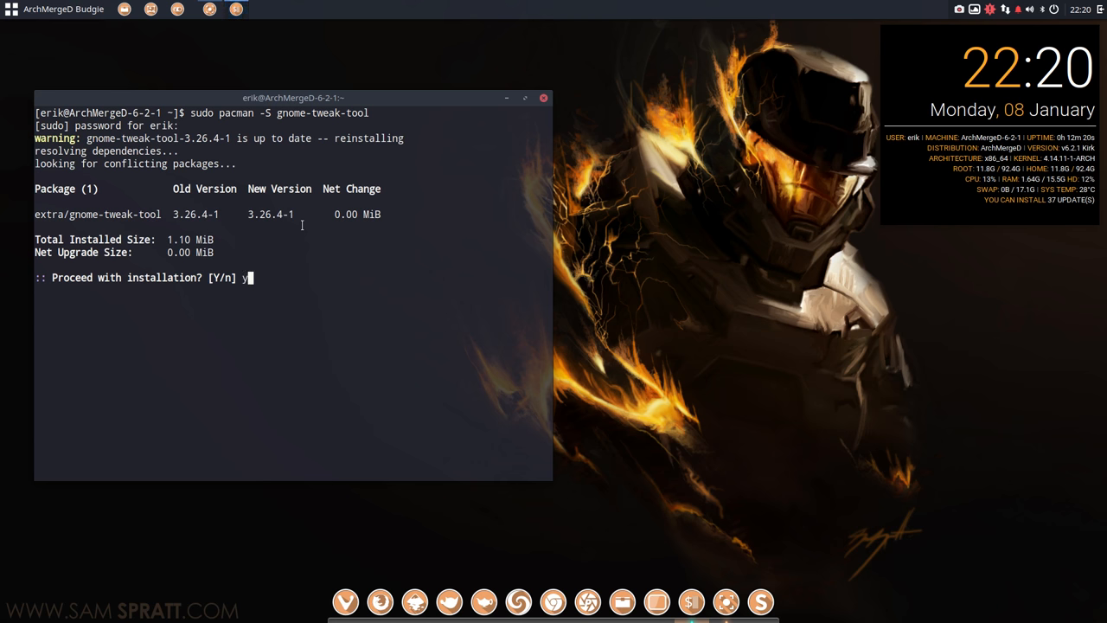
key("Return")
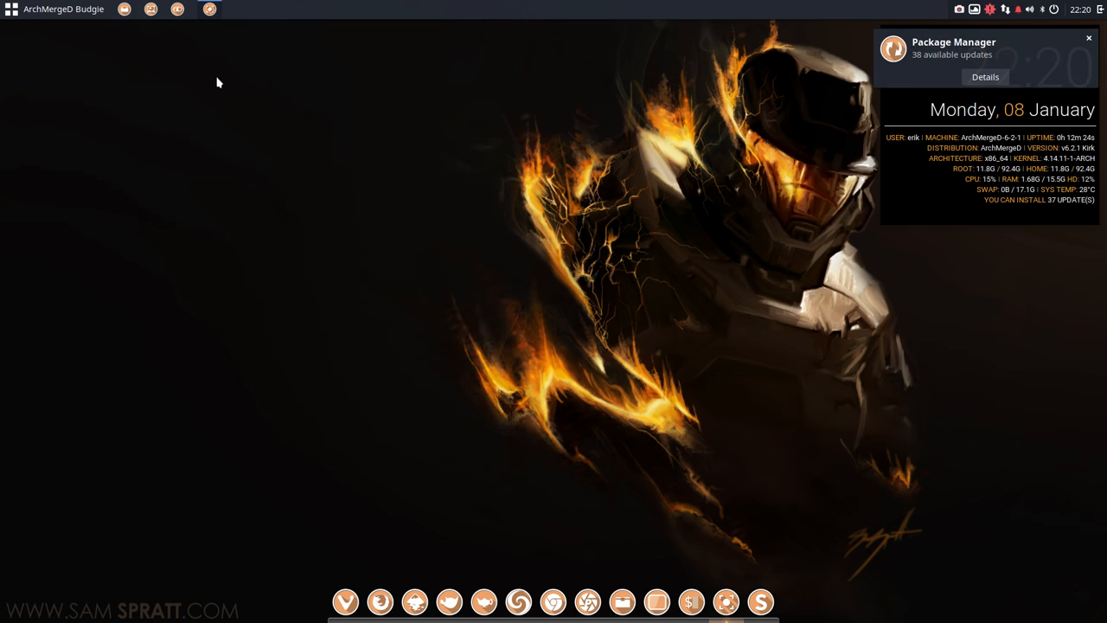
Launch Tweaks, browse the Appearance and Fonts pages, and settle on Startup Applications.
left_click(178, 10)
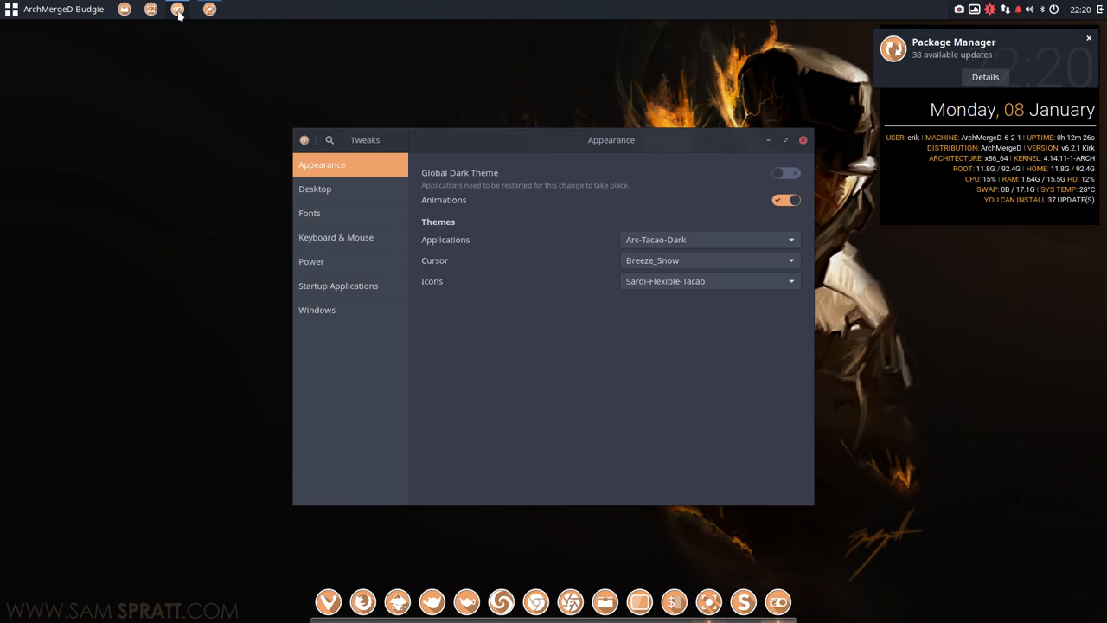
left_click(1088, 38)
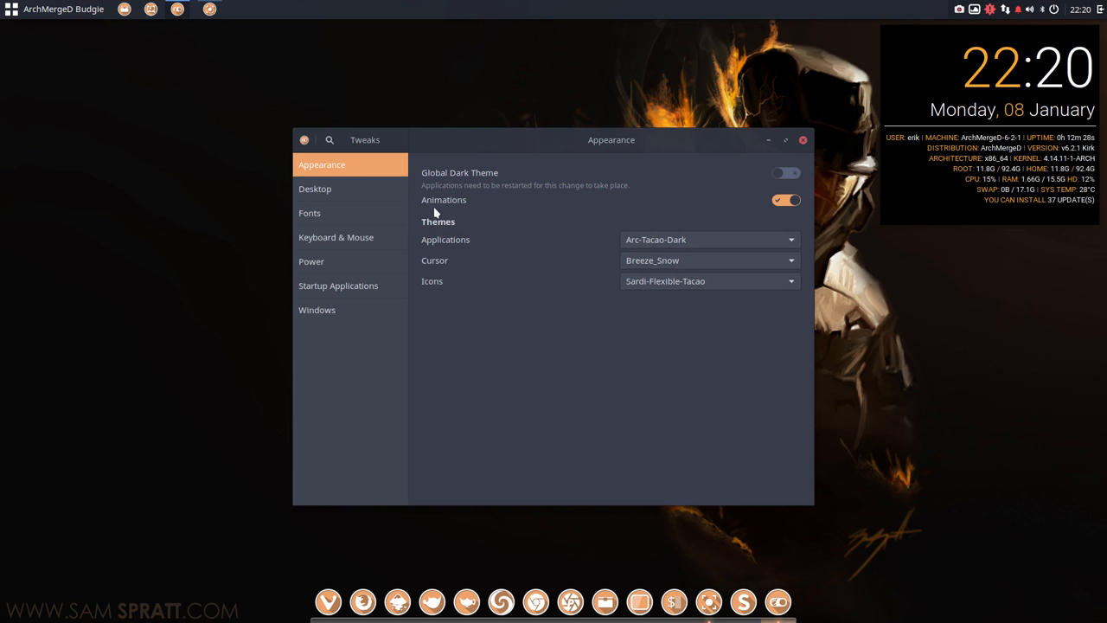
mouse_move(356, 295)
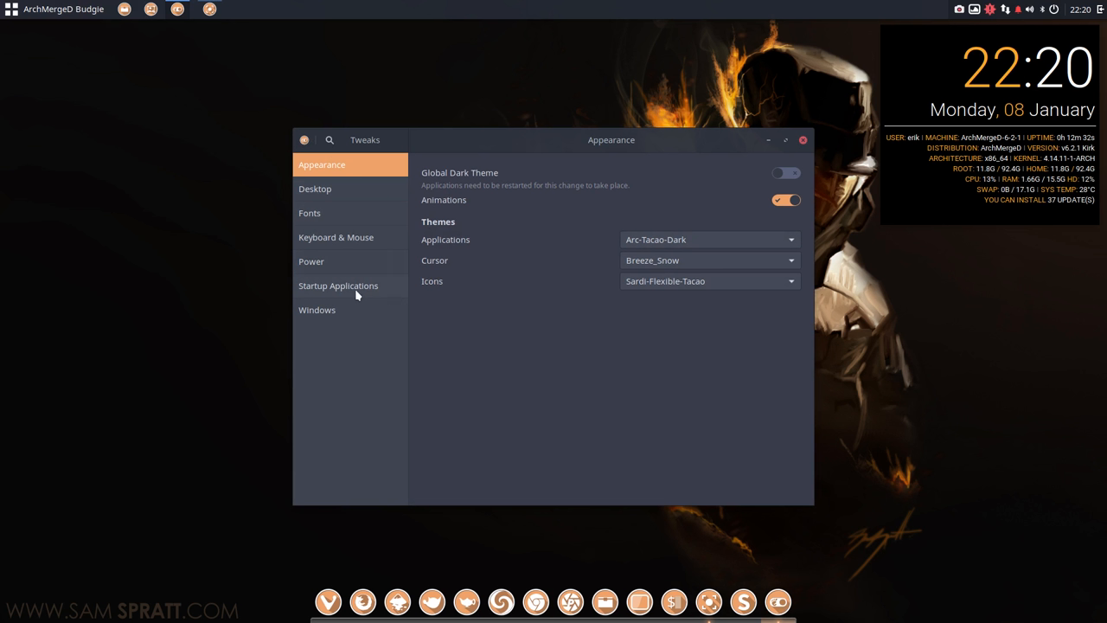
left_click(338, 285)
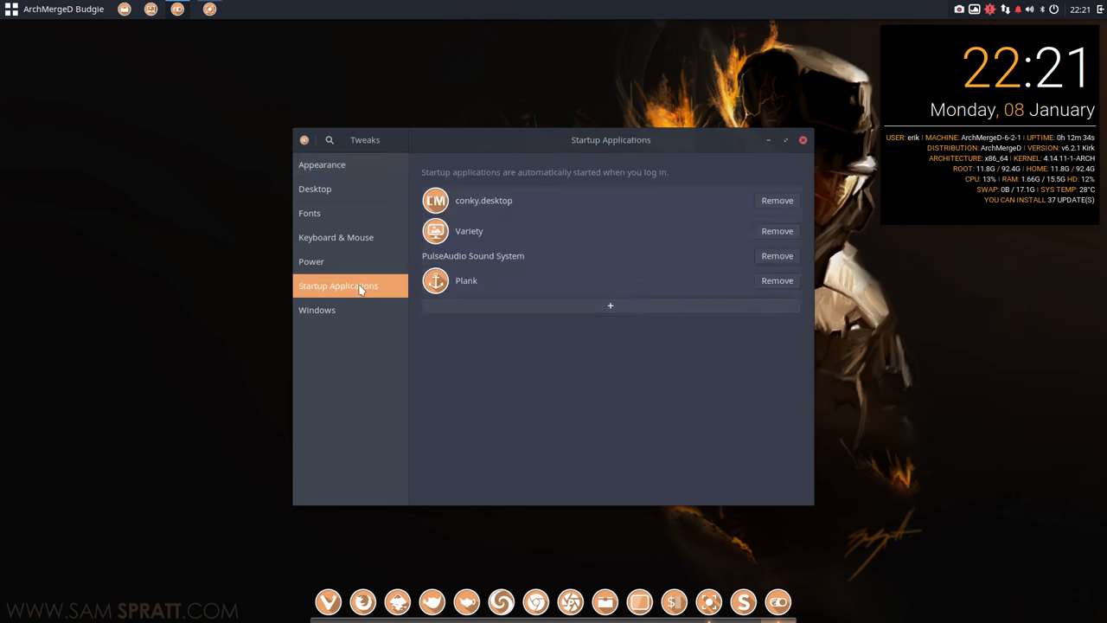
left_click(322, 164)
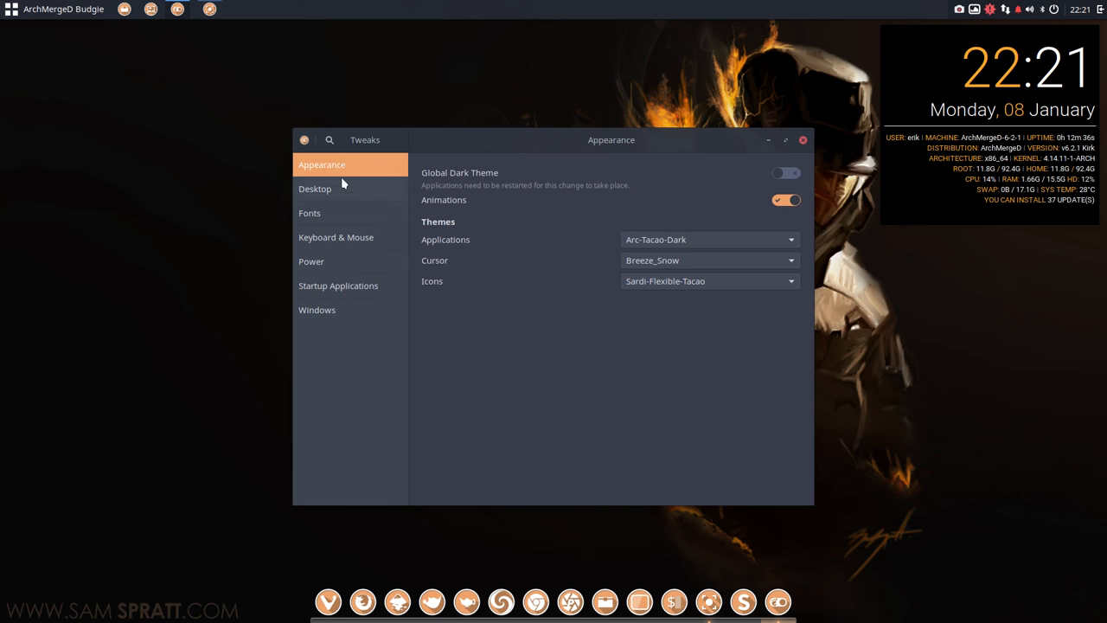
left_click(309, 212)
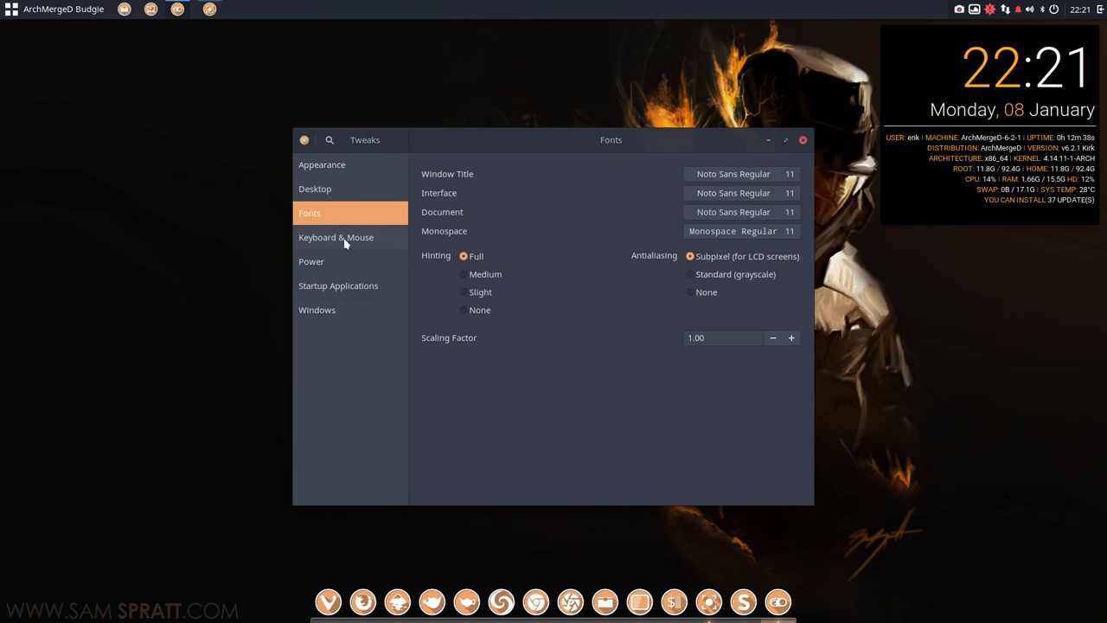
left_click(338, 285)
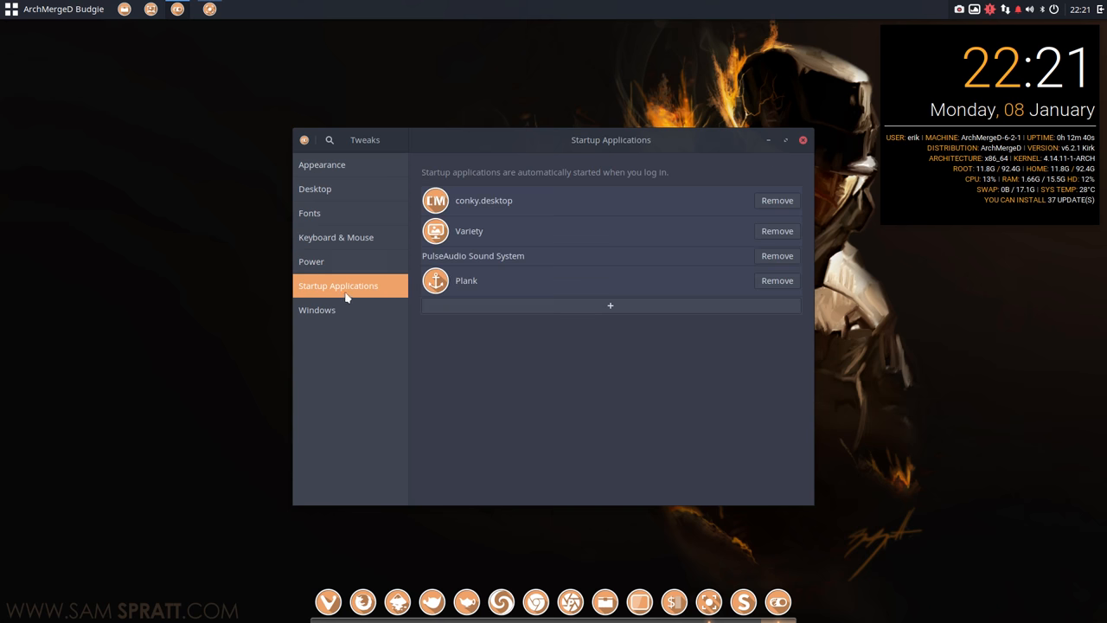
mouse_move(504, 377)
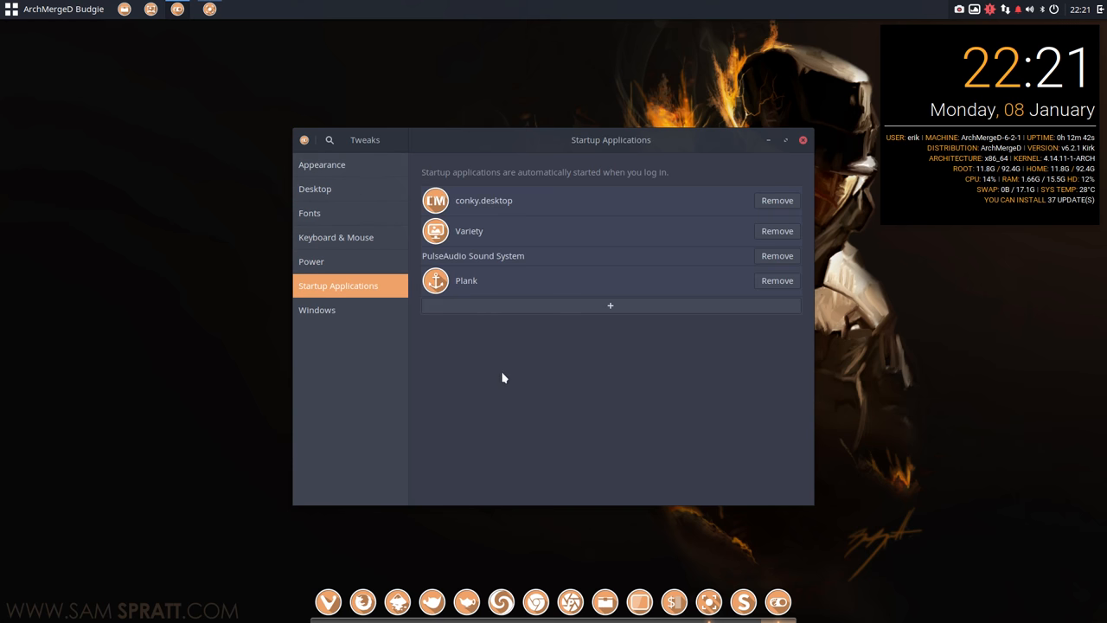
mouse_move(610, 318)
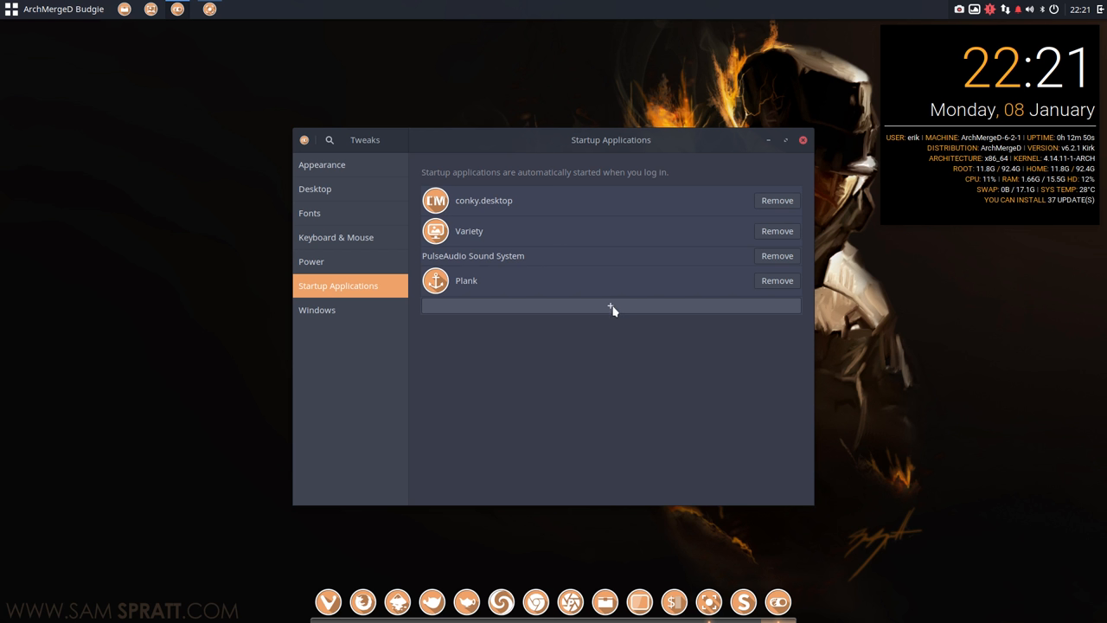
mouse_move(512, 205)
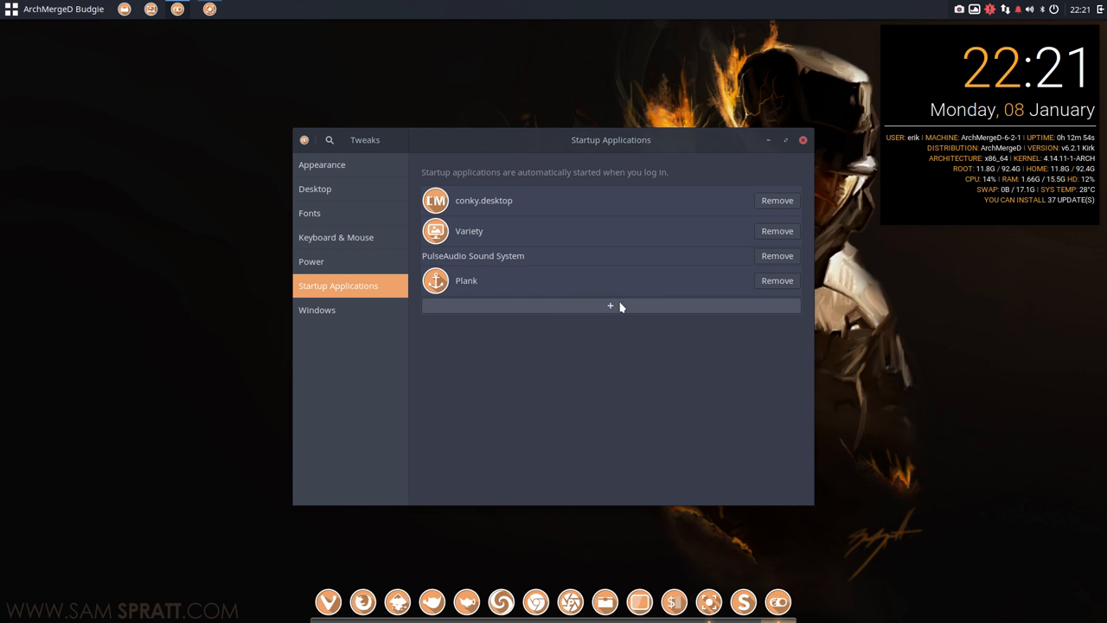
Search 'conky' in the add-startup picker, then dismiss Conky Manager, keeping running conkys.
left_click(609, 305)
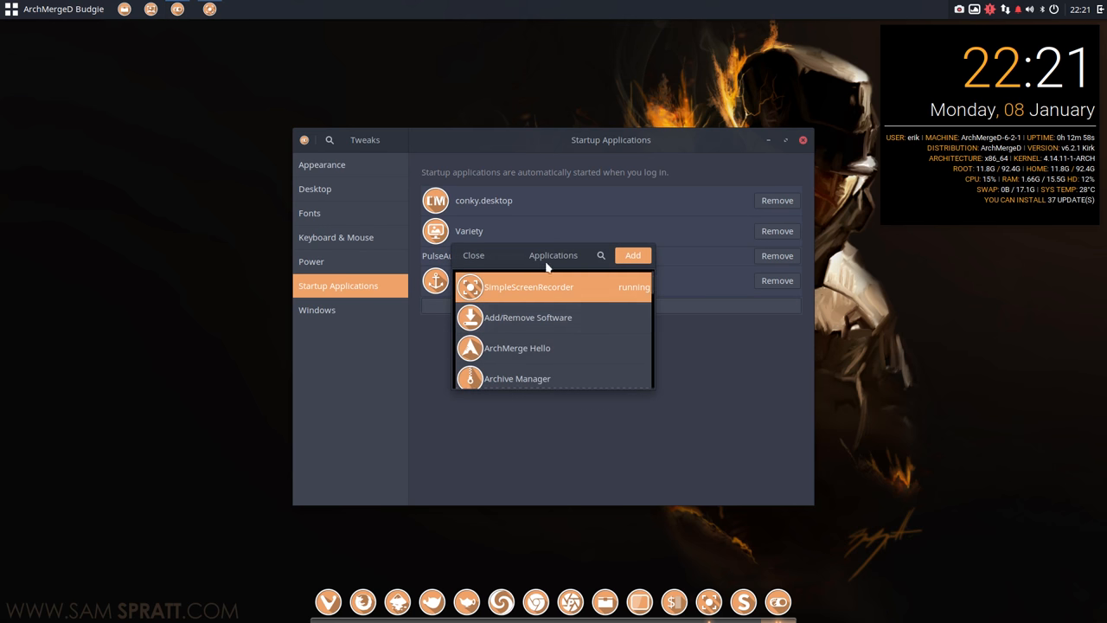
left_click(601, 255)
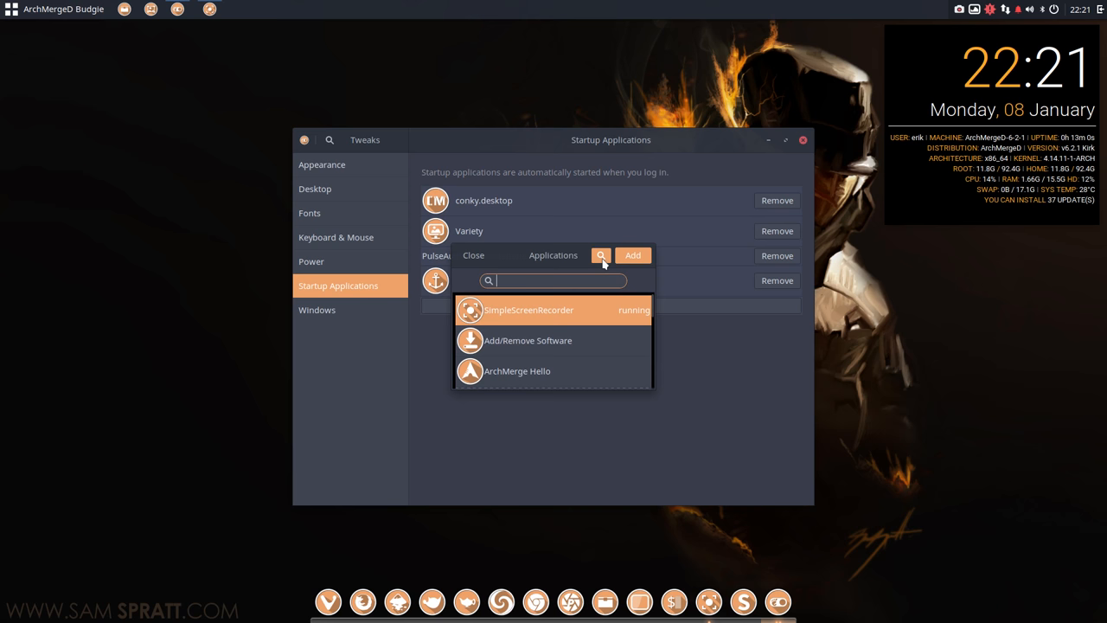
type("conky")
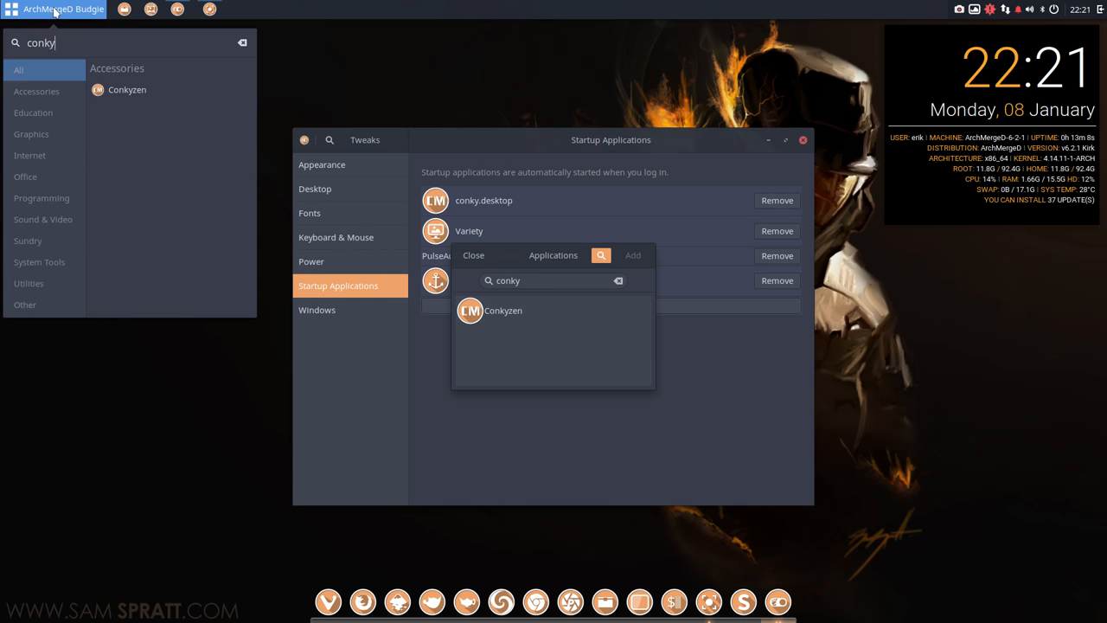
left_click(159, 98)
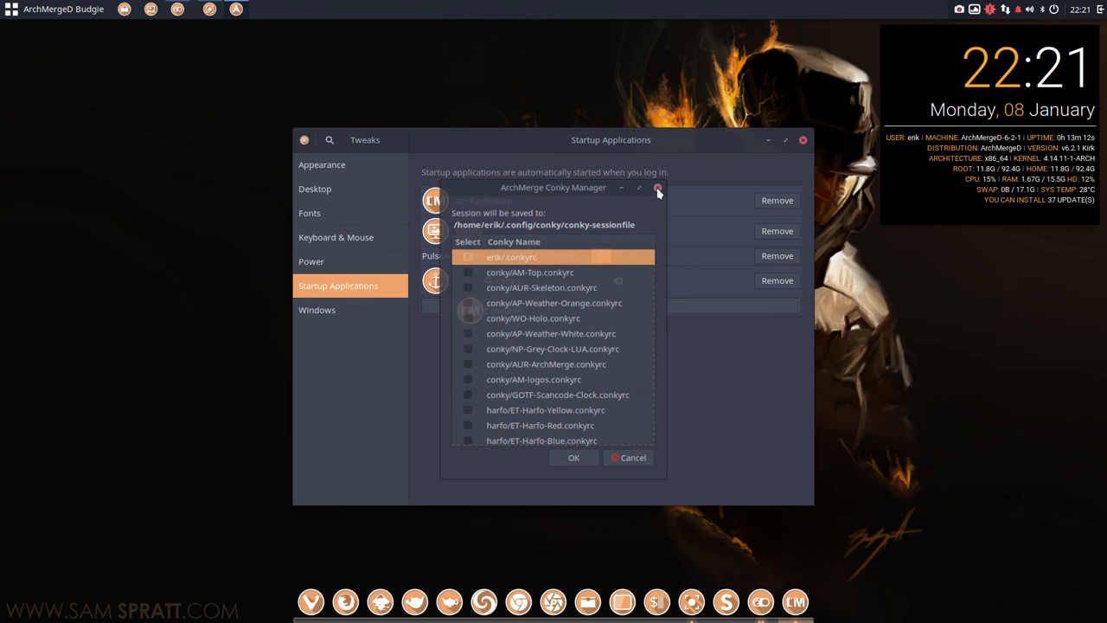
left_click(657, 188)
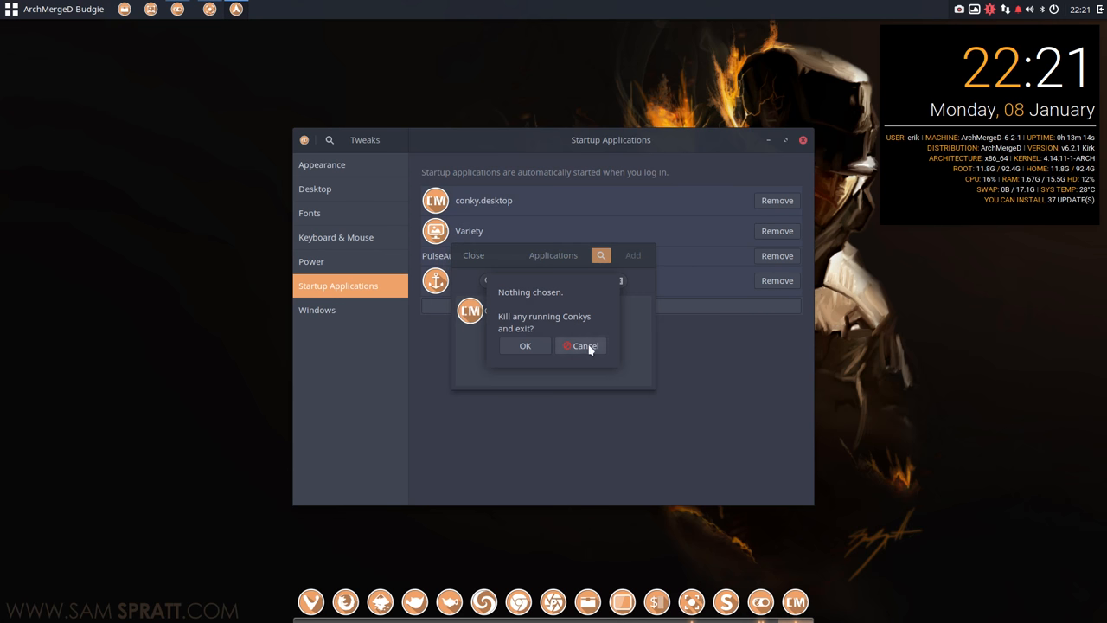
left_click(586, 345)
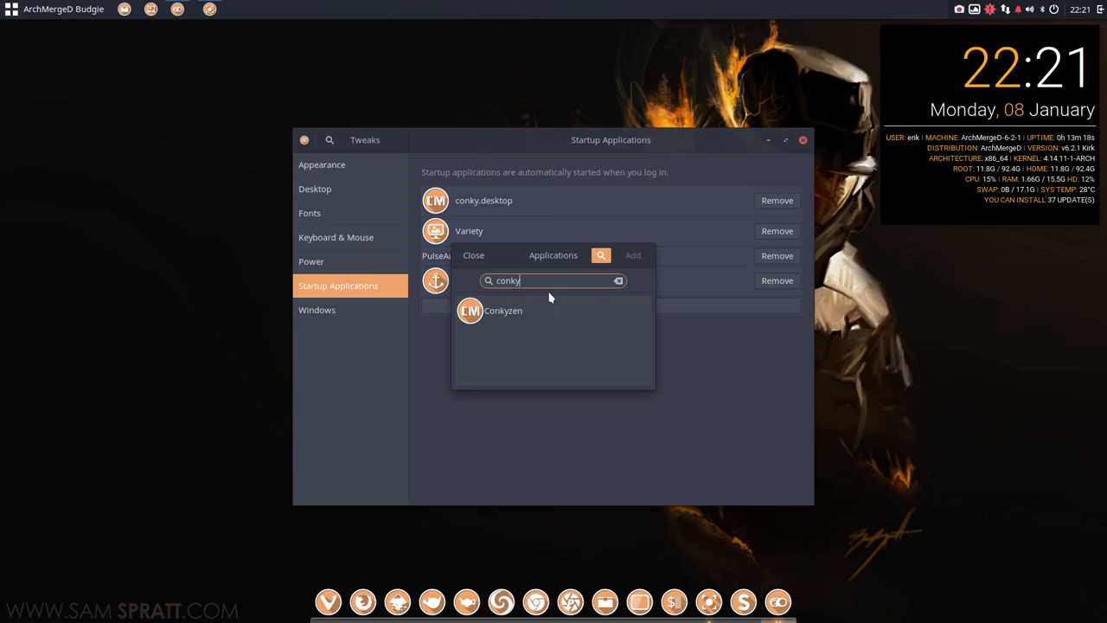
mouse_move(556, 261)
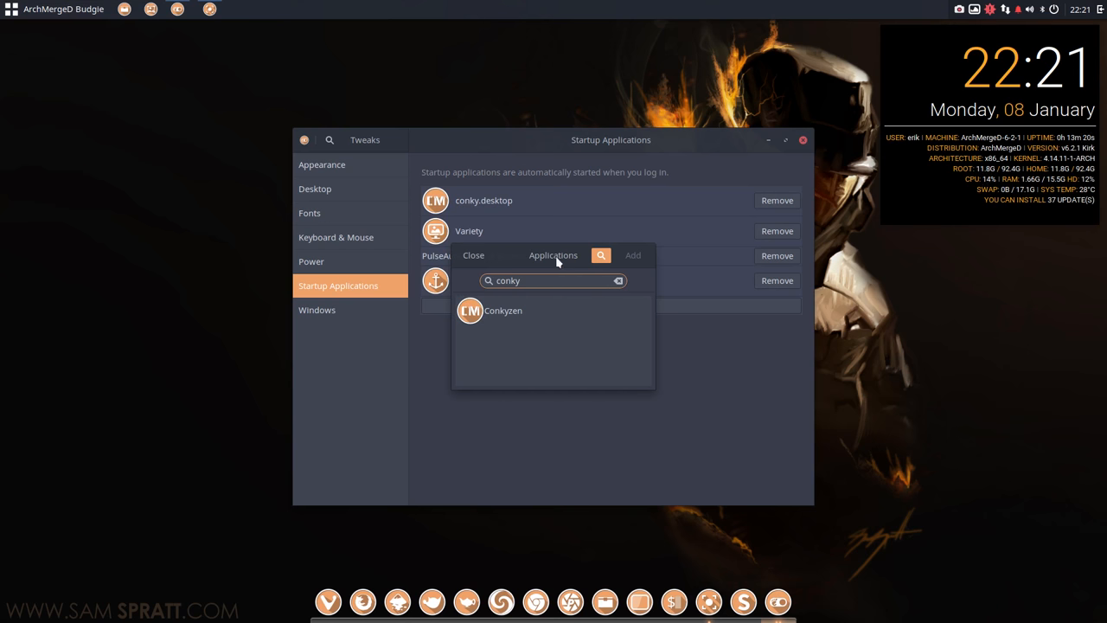
Close the application picker without adding anything, close Tweaks, and open the file manager.
left_click(618, 280)
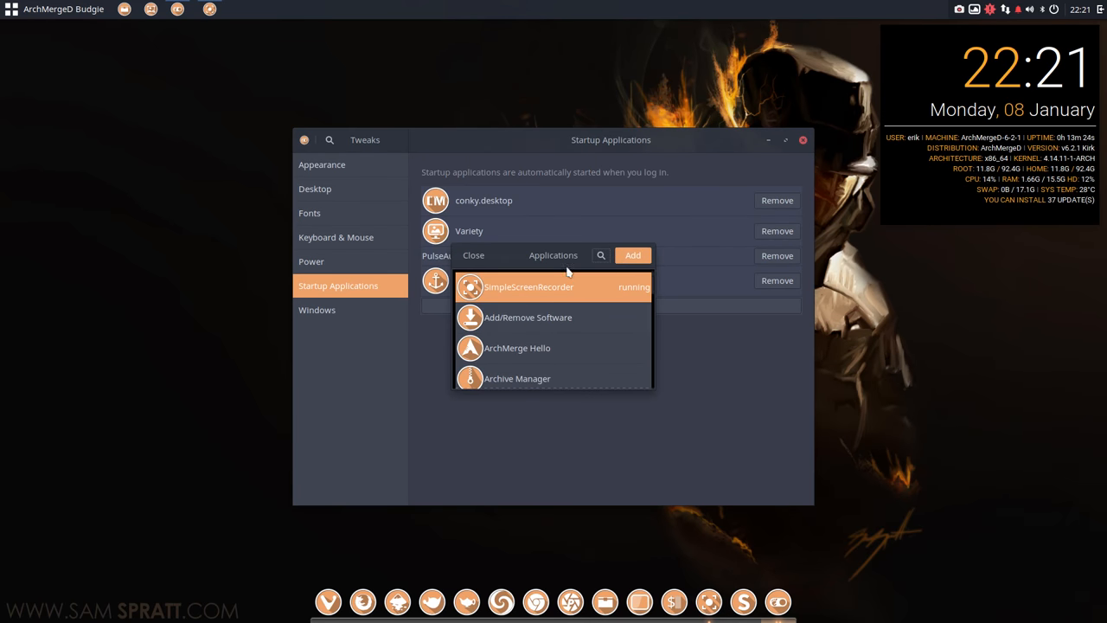
mouse_move(544, 292)
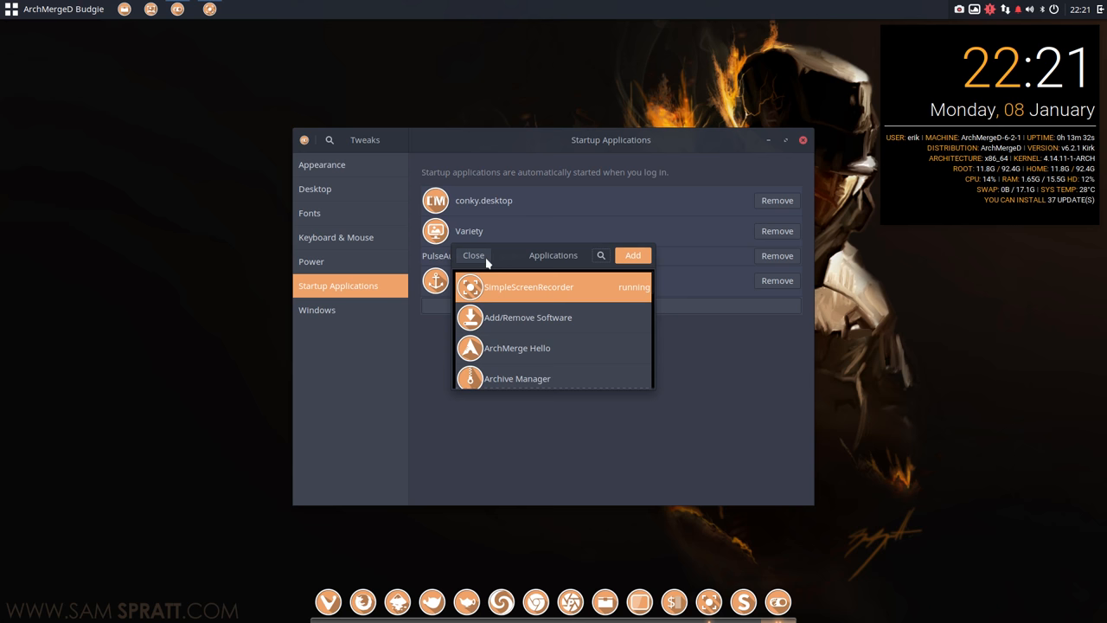
left_click(473, 254)
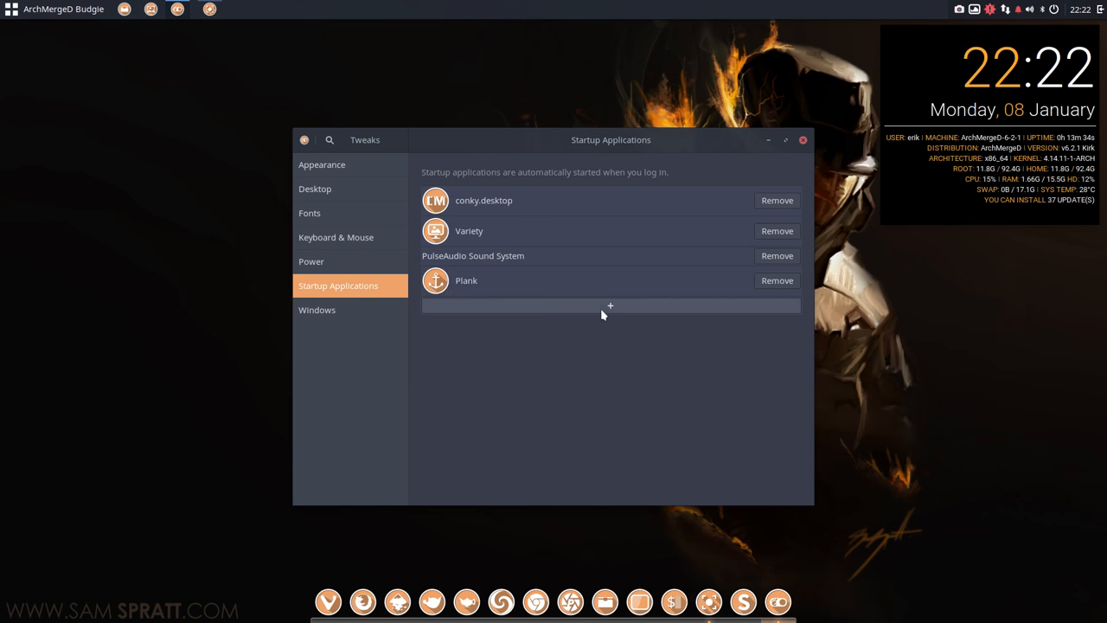
mouse_move(554, 199)
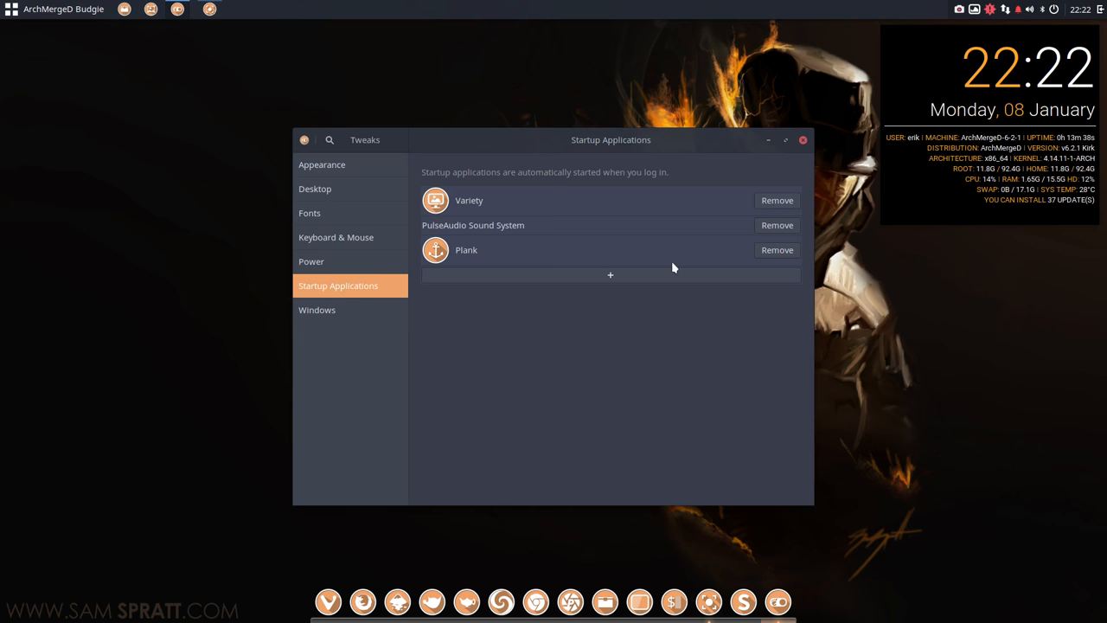
left_click(801, 139)
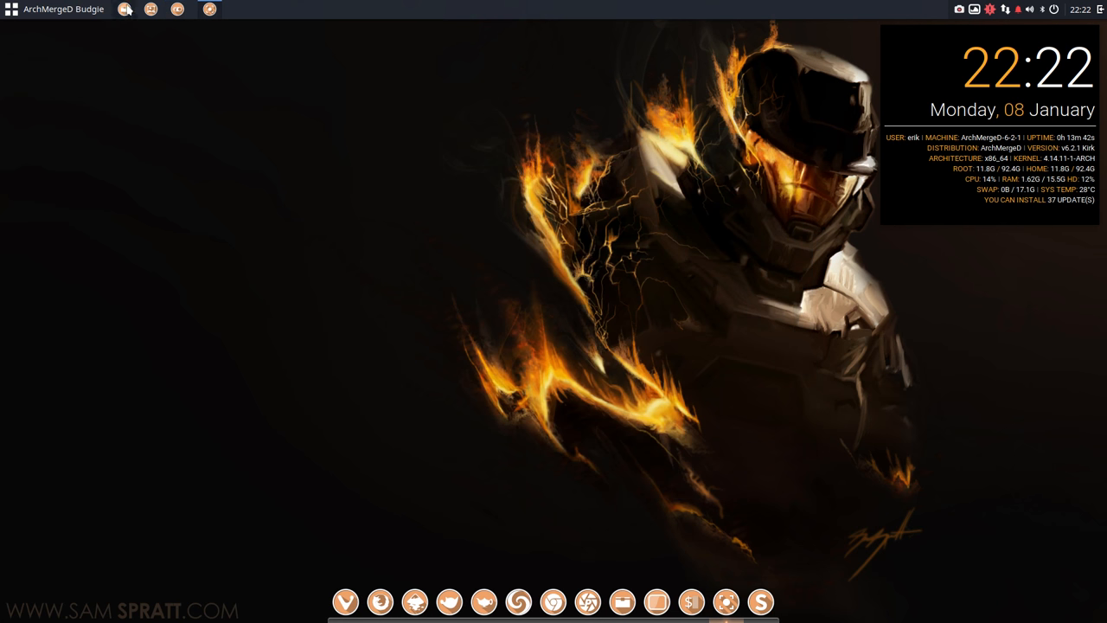
left_click(622, 601)
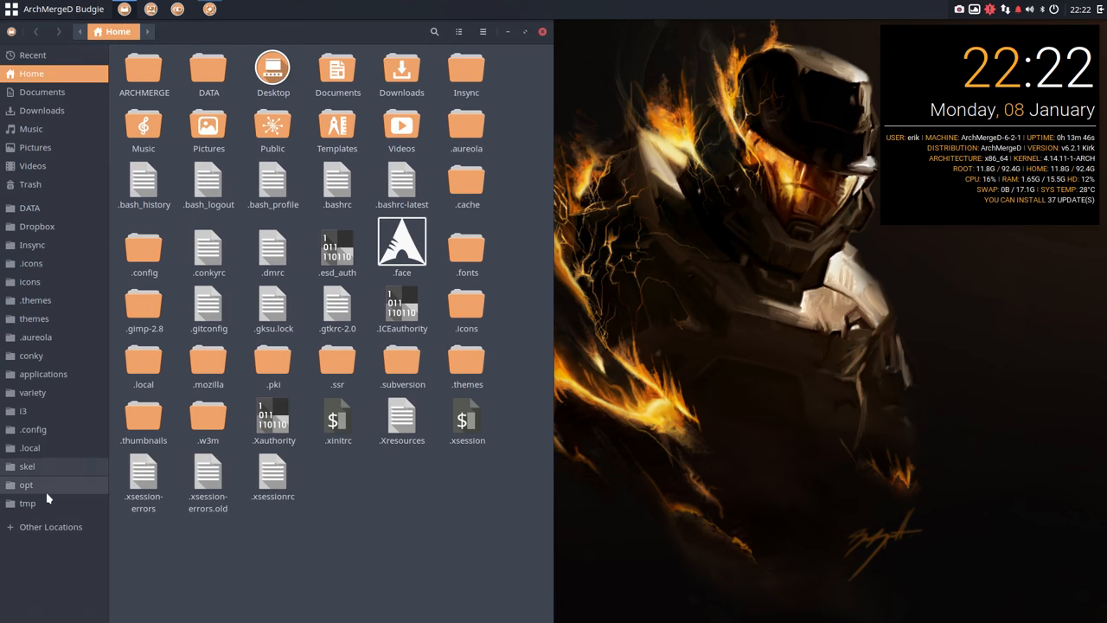
mouse_move(34, 391)
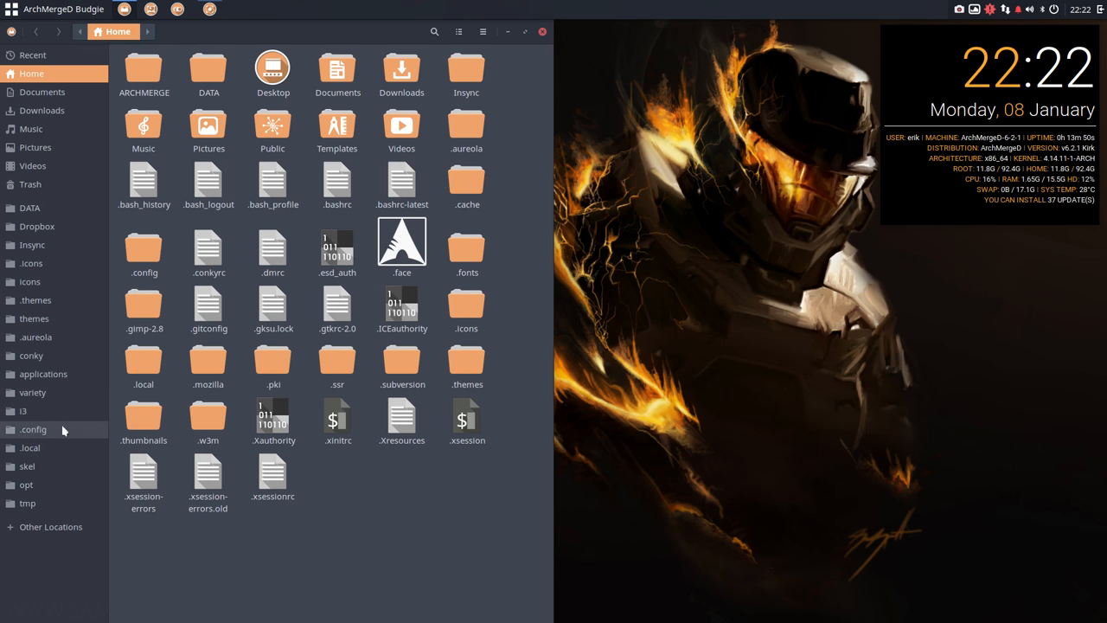
Search the system applications folder for the Conkyzen launcher, view its actions, then enter .config.
left_click(42, 374)
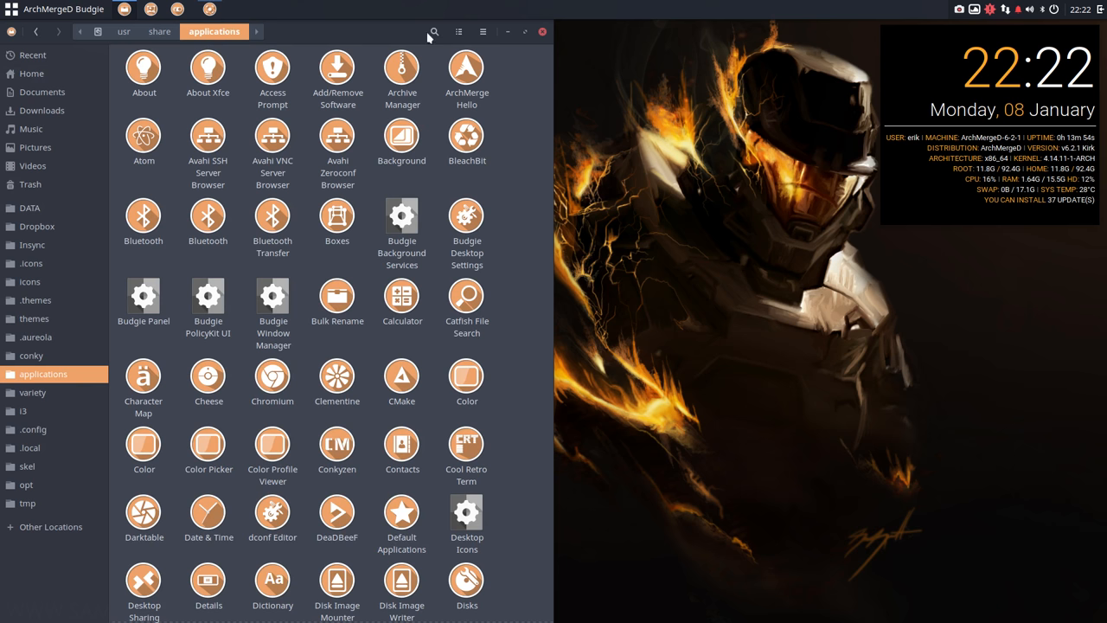
left_click(432, 32)
type("conky")
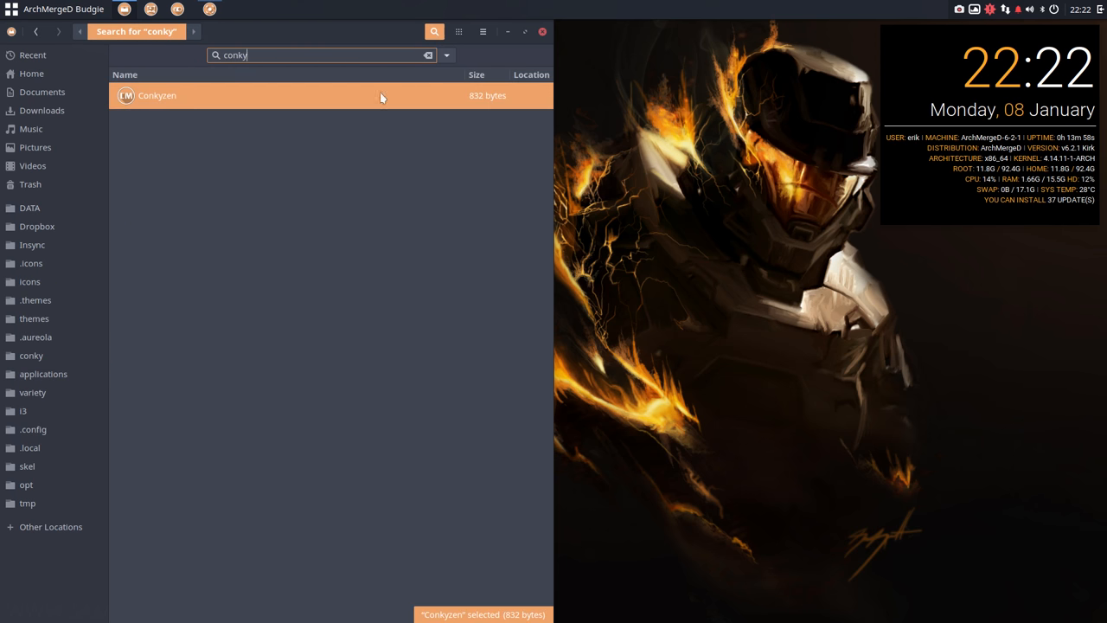
mouse_move(160, 98)
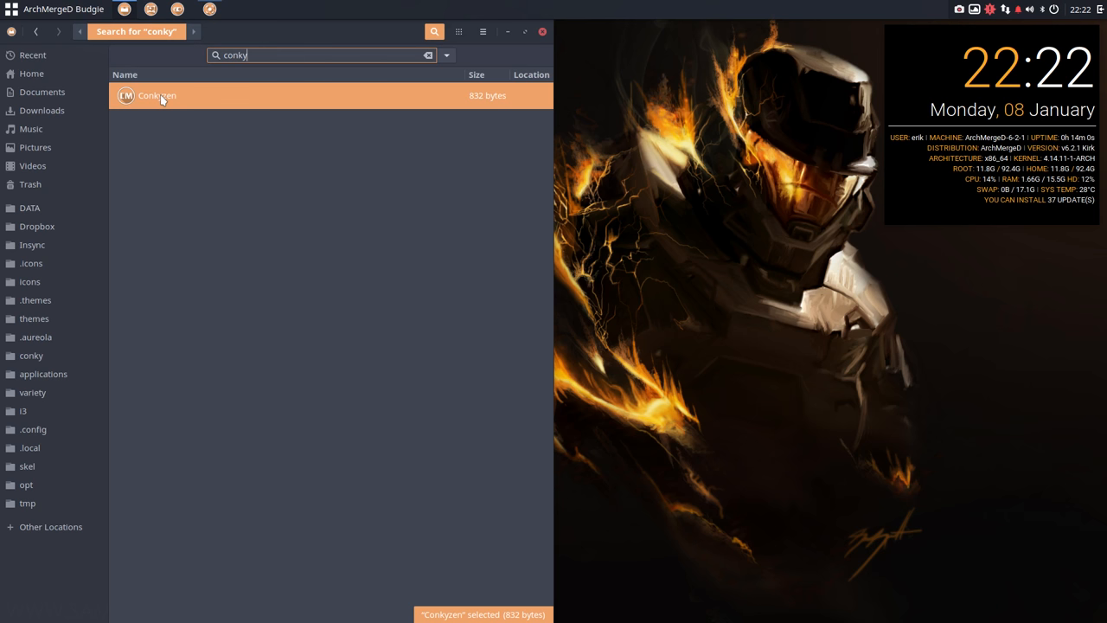
right_click(156, 95)
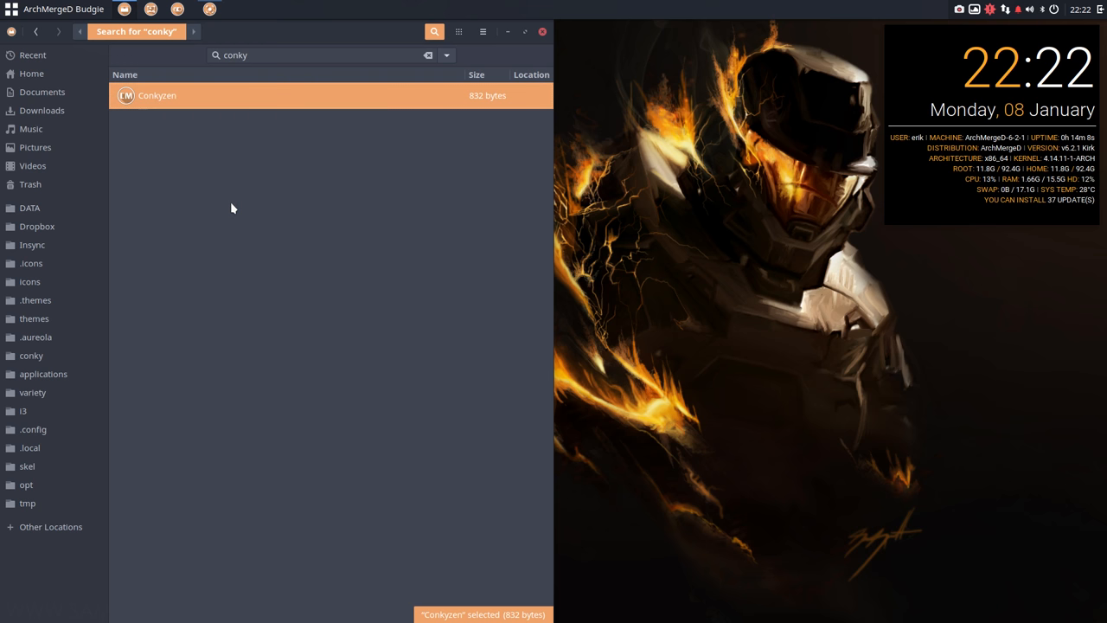
mouse_move(23, 410)
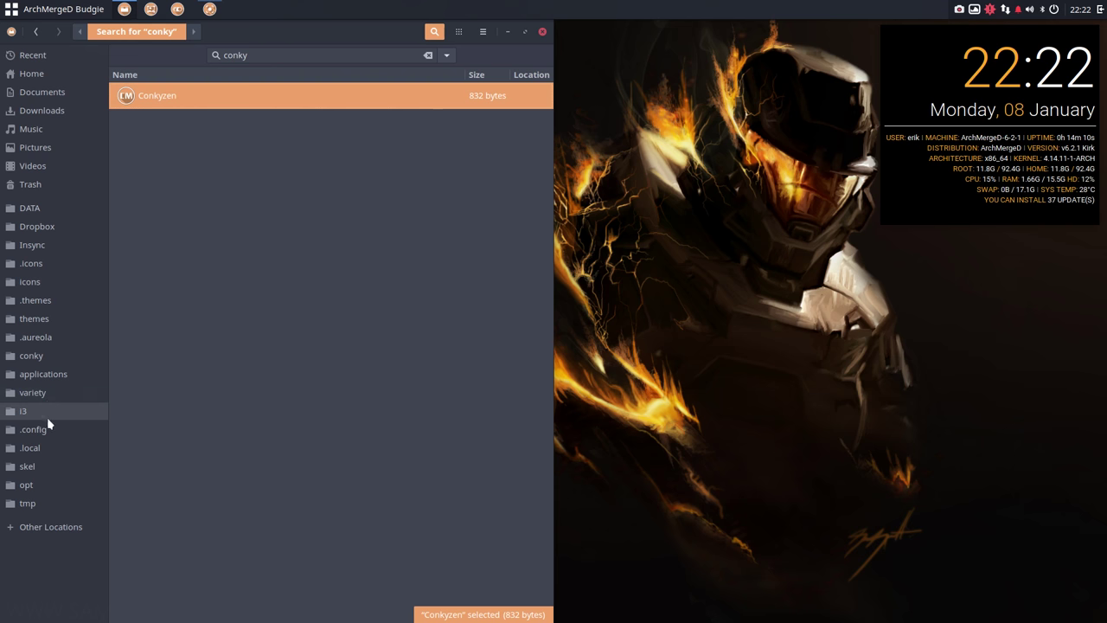
left_click(33, 429)
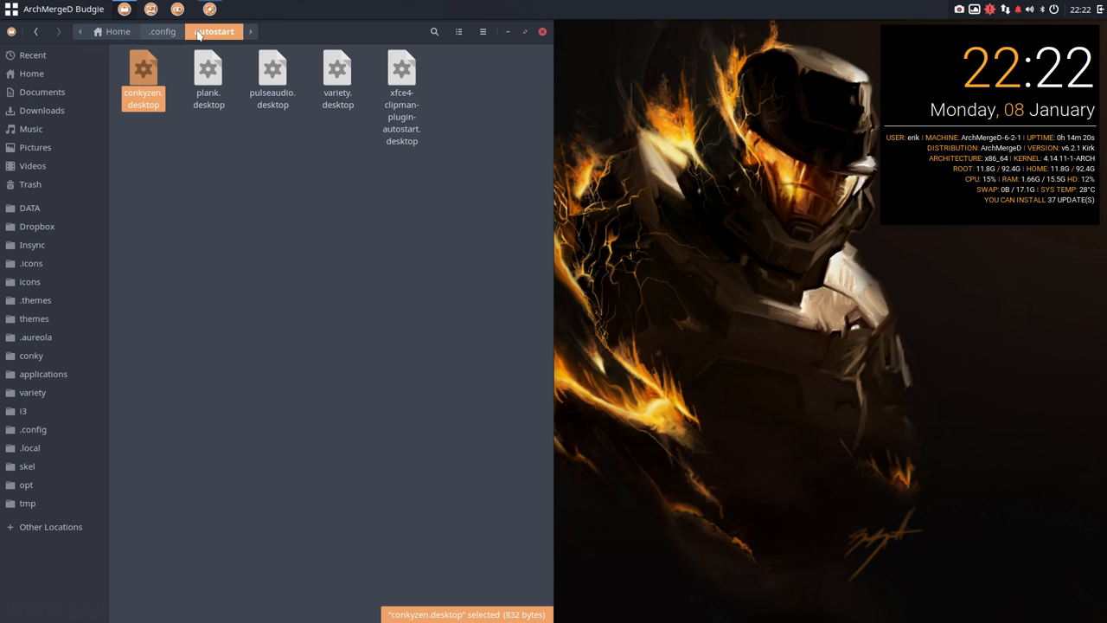
mouse_move(146, 76)
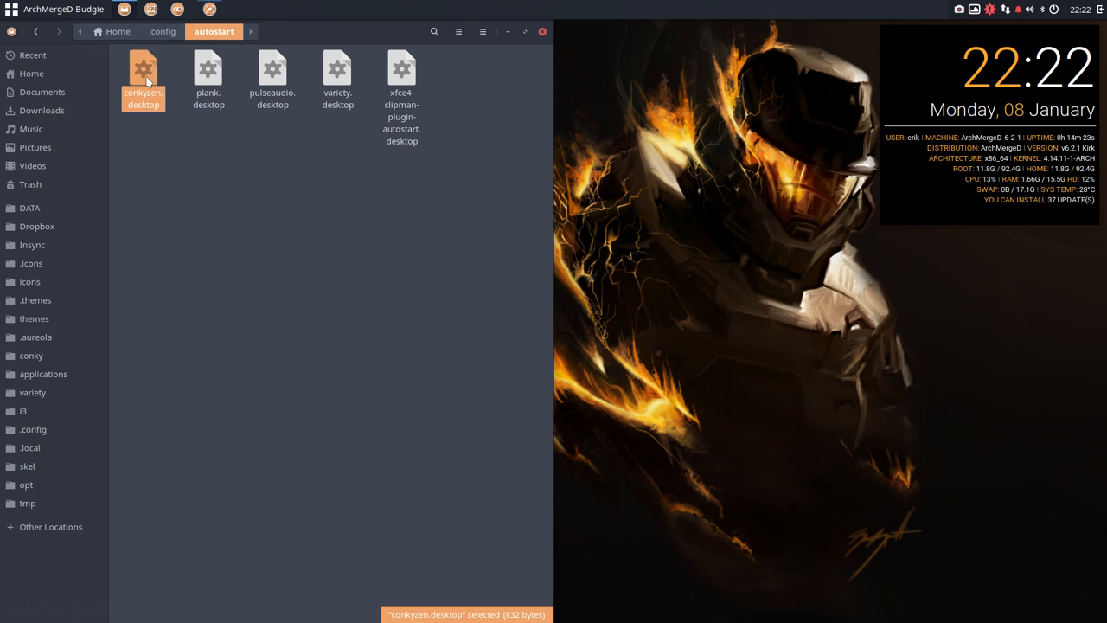
mouse_move(144, 110)
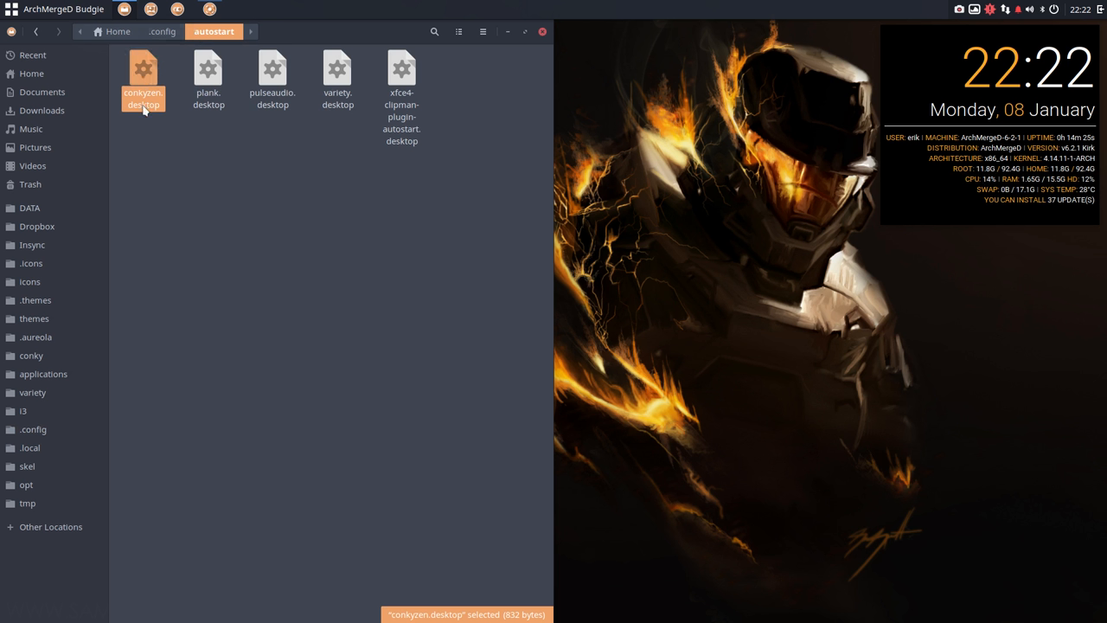
mouse_move(966, 140)
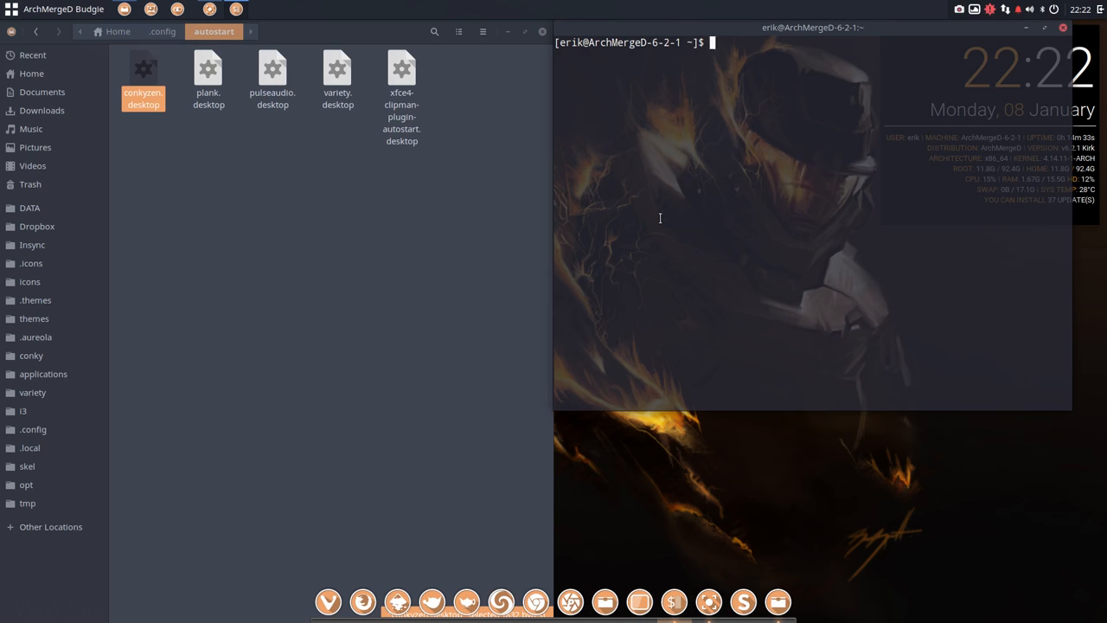
Run am-conky-session in Terminal, agreeing to kill running conkys first, and move the terminal.
type("am-con")
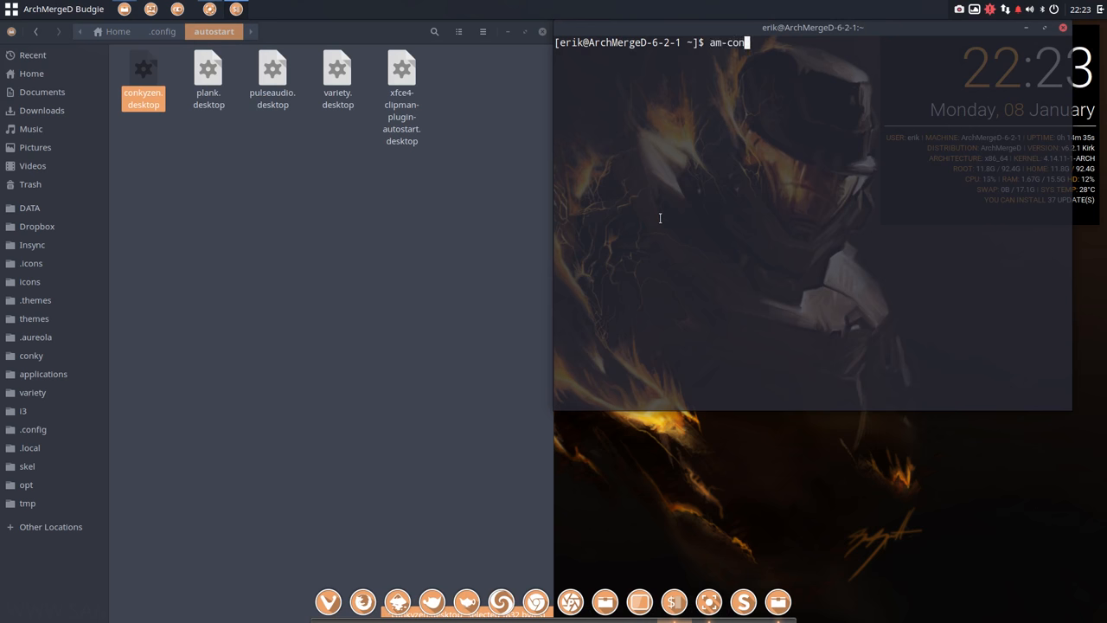
key("Tab")
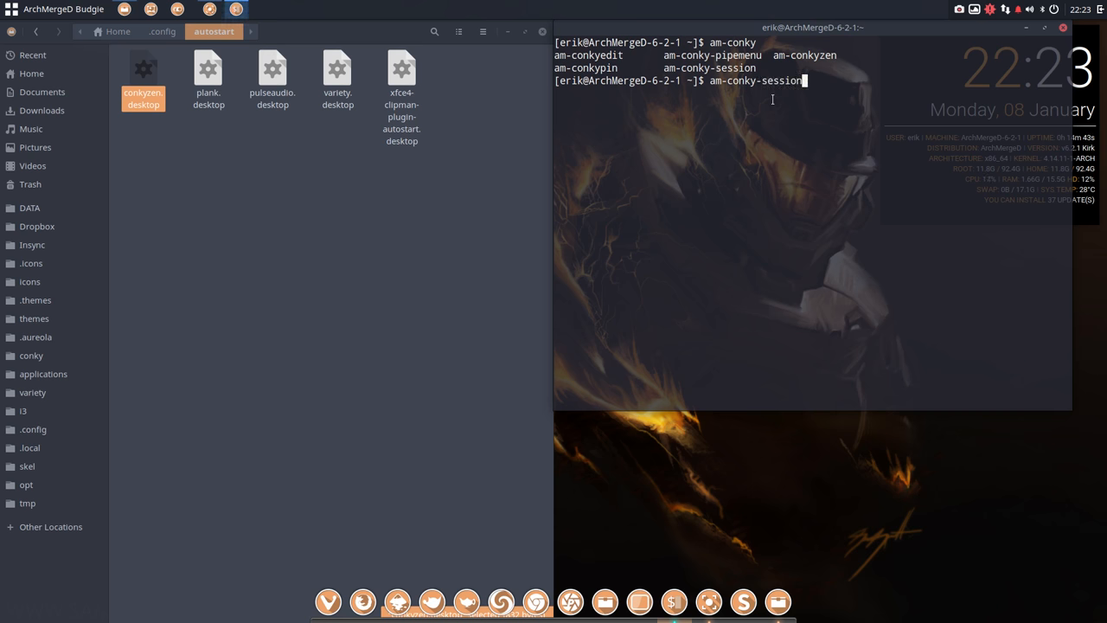
key("Return")
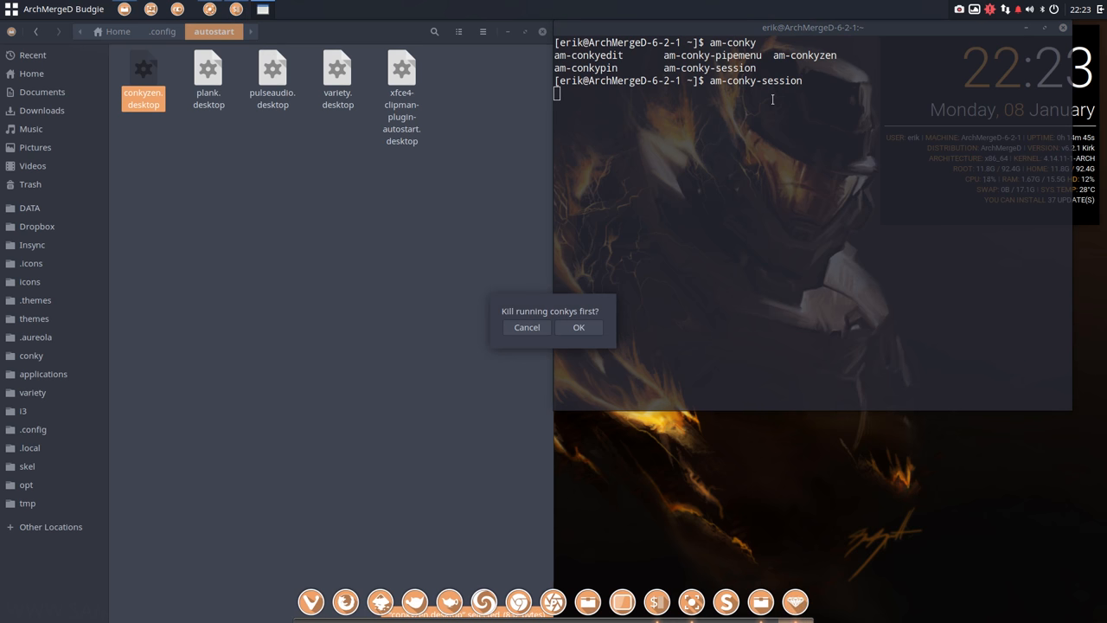
left_click(579, 327)
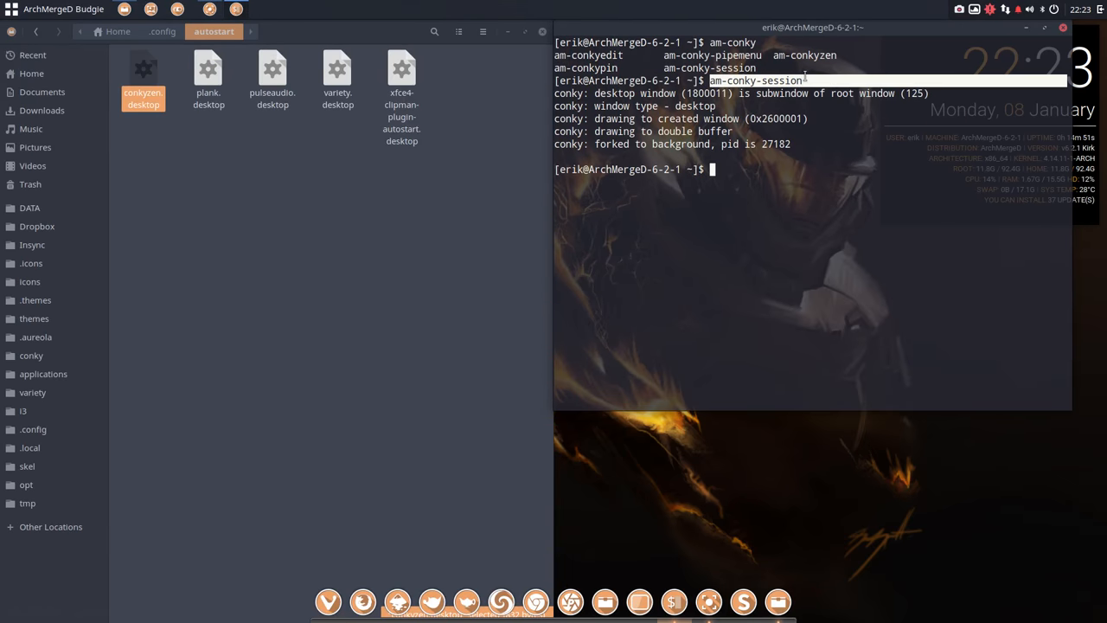
left_click_drag(813, 27, 640, 119)
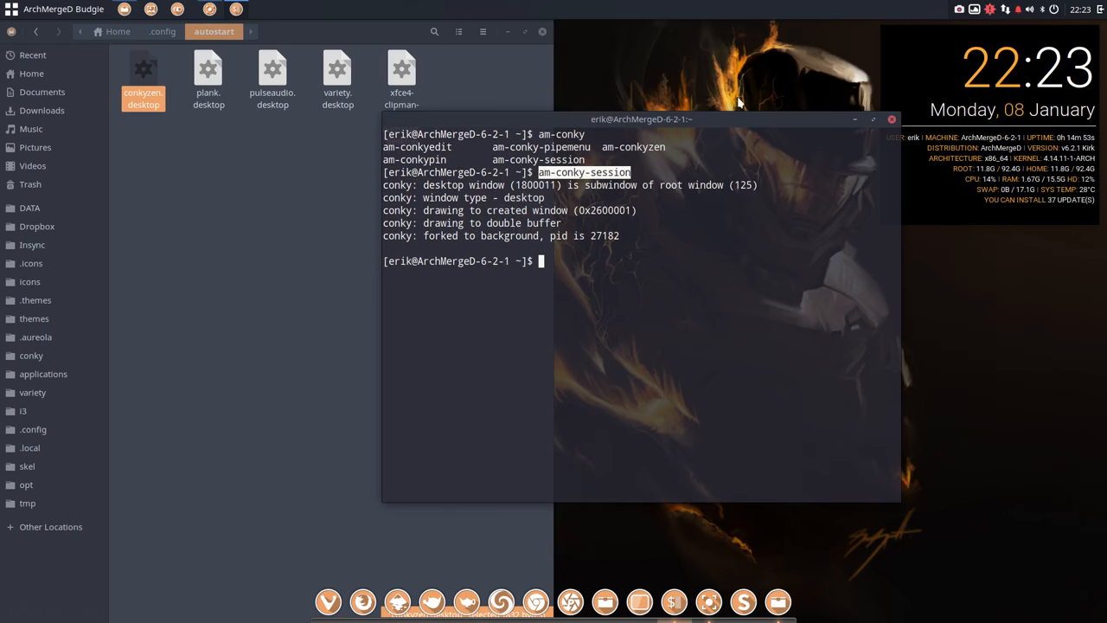
mouse_move(846, 79)
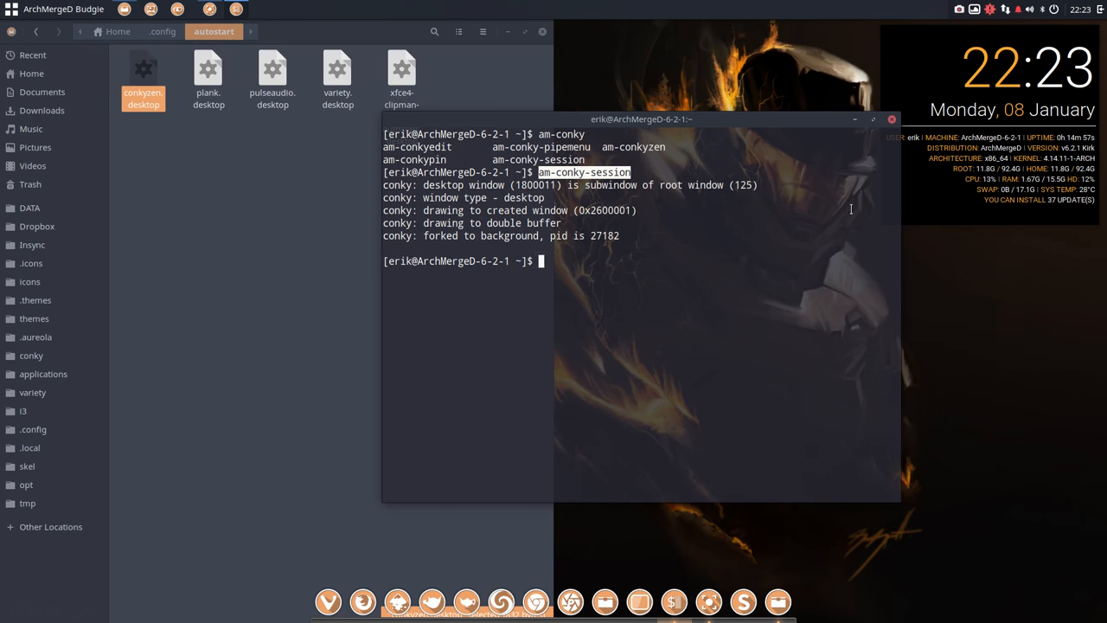
mouse_move(563, 196)
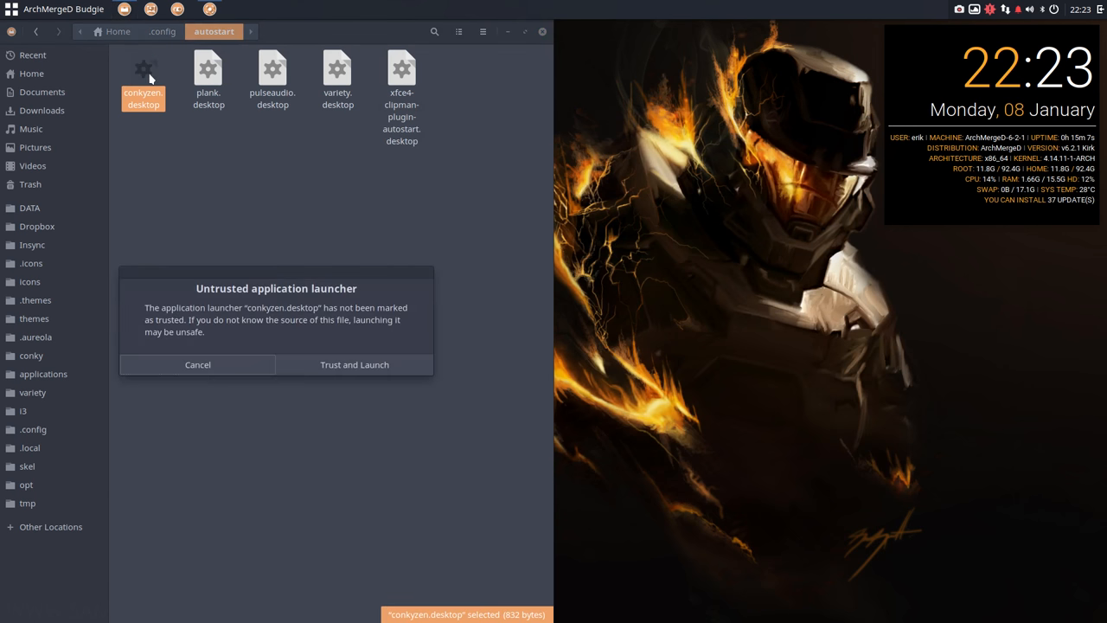
Dismiss the untrusted launcher warning and open conkyzen.desktop in Sublime Text 3 Dev.
left_click(197, 364)
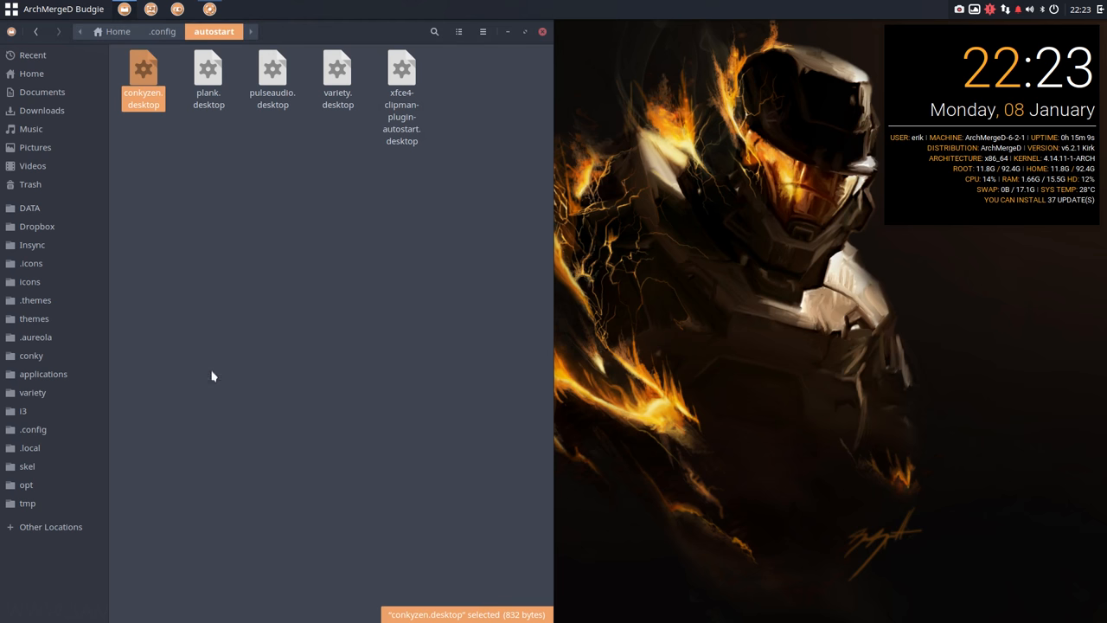
right_click(142, 78)
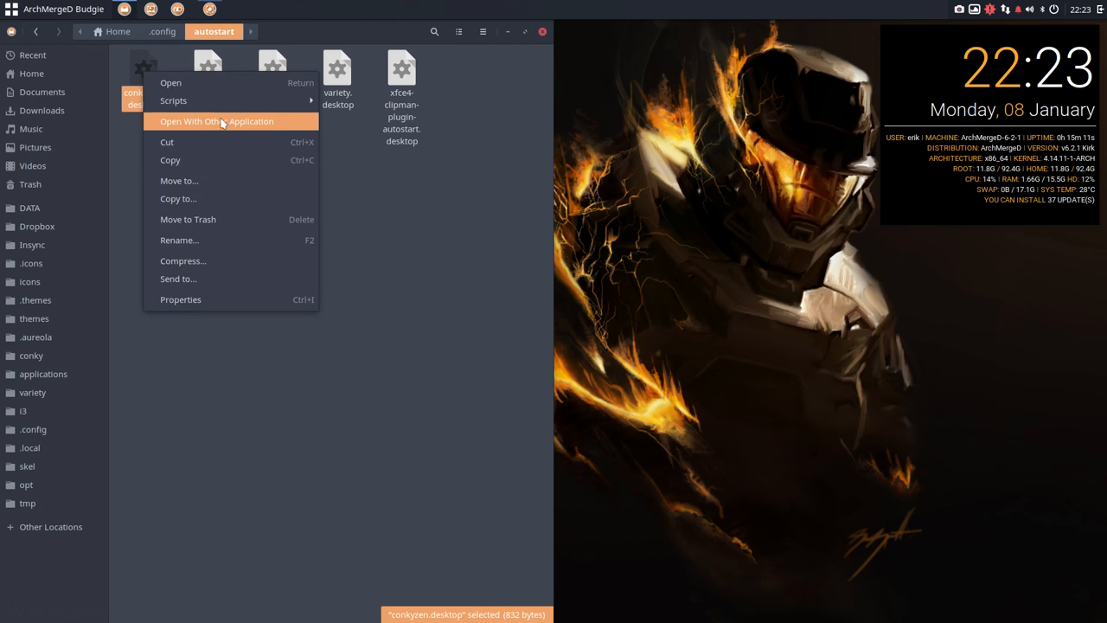
left_click(216, 121)
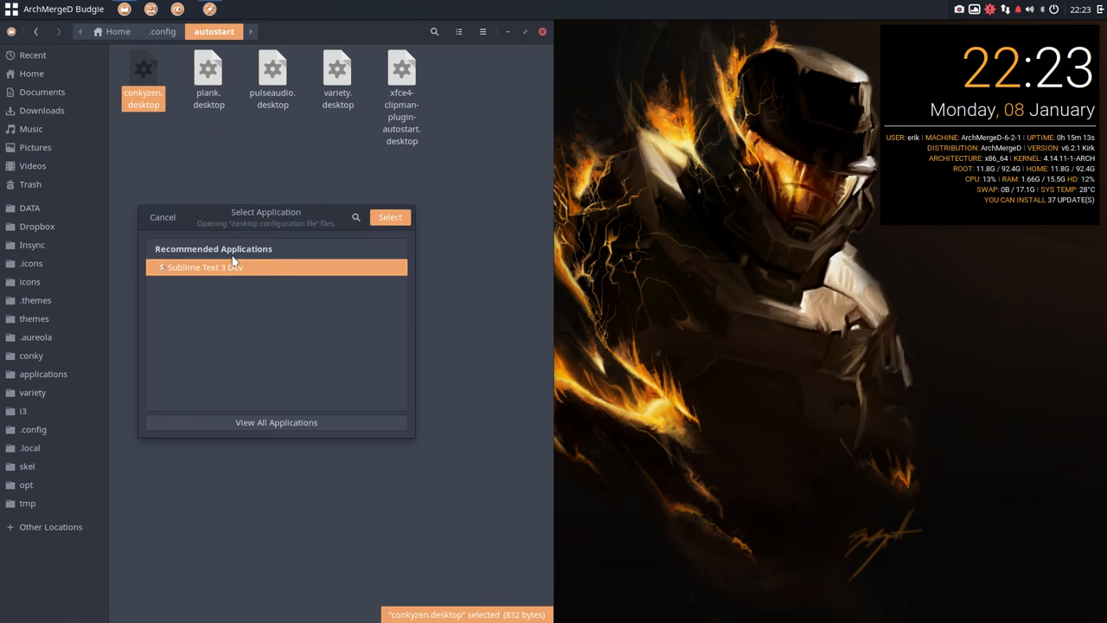
left_click(390, 216)
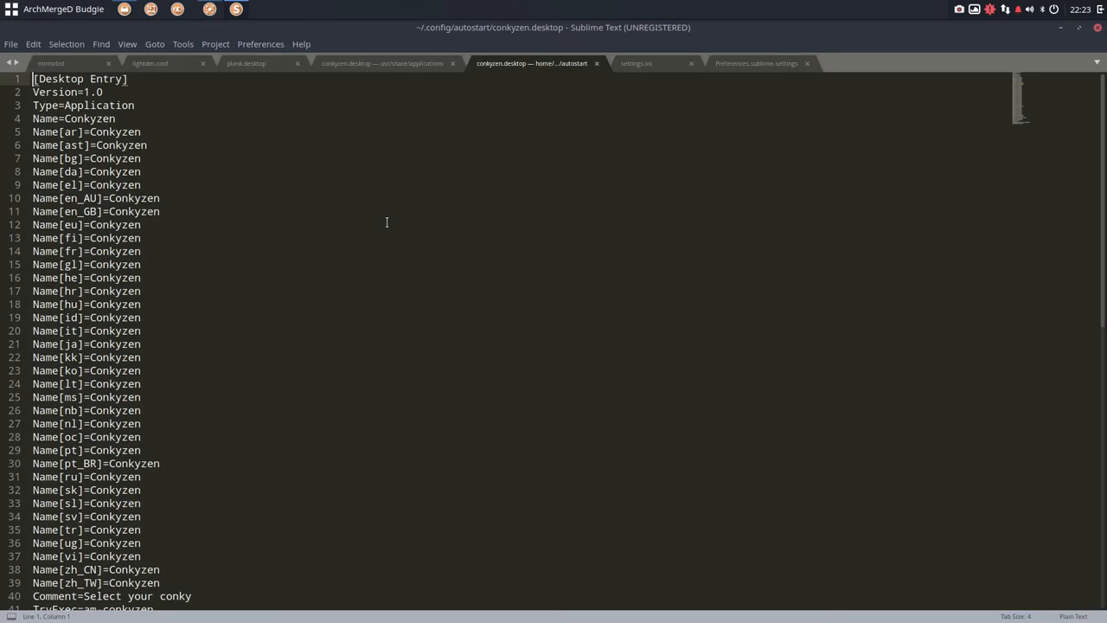
Scroll through conkyzen.desktop and select the translated Name lines.
scroll("down", 3)
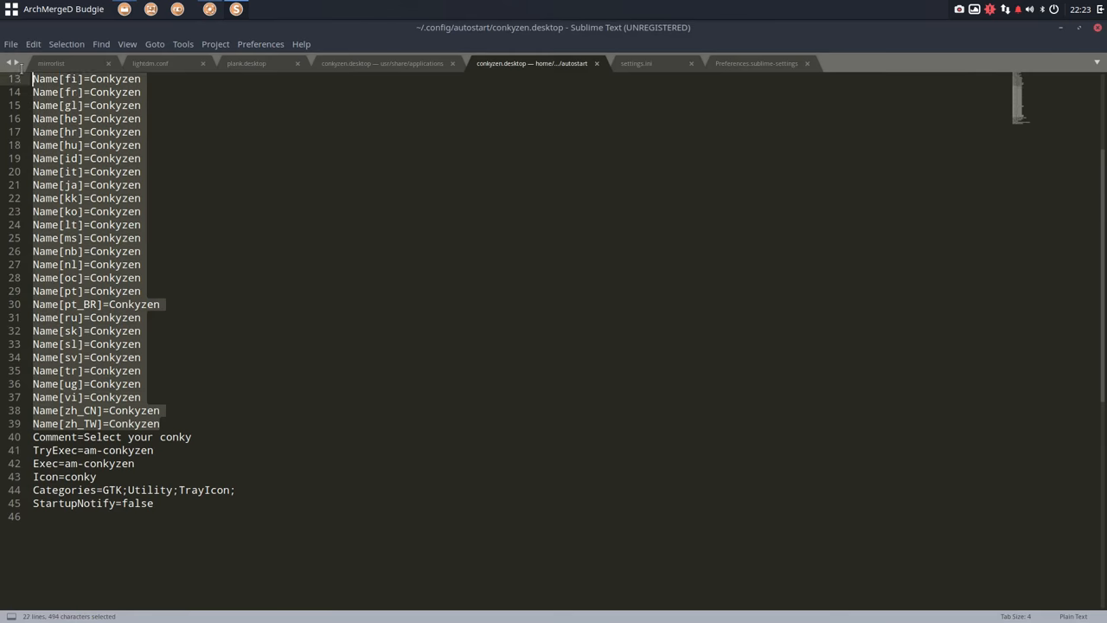
scroll("up", 3)
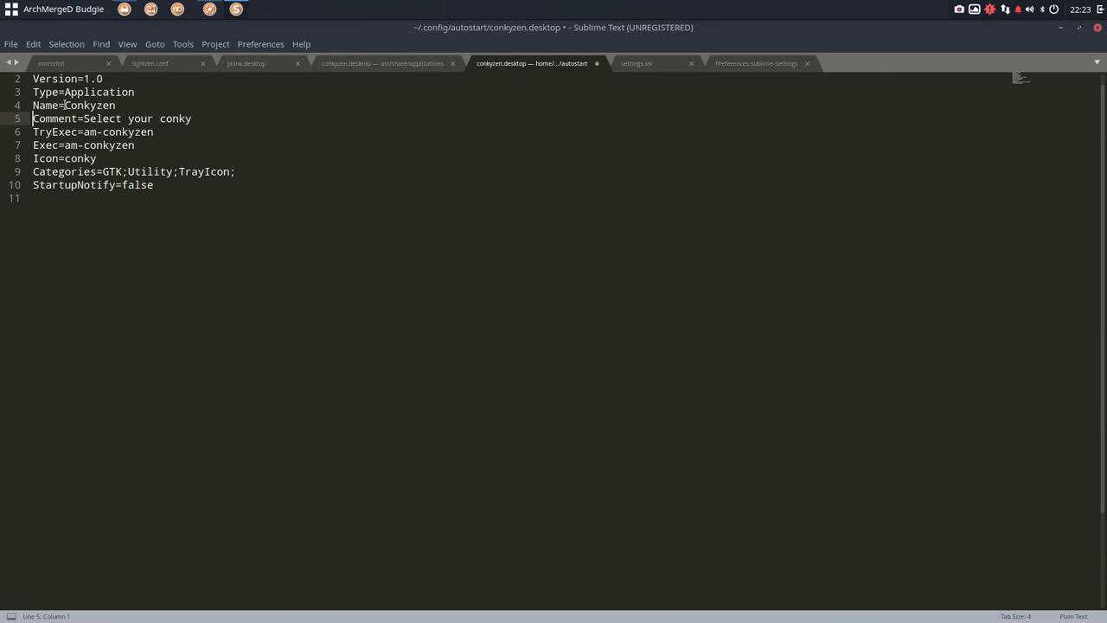
double_click(121, 132)
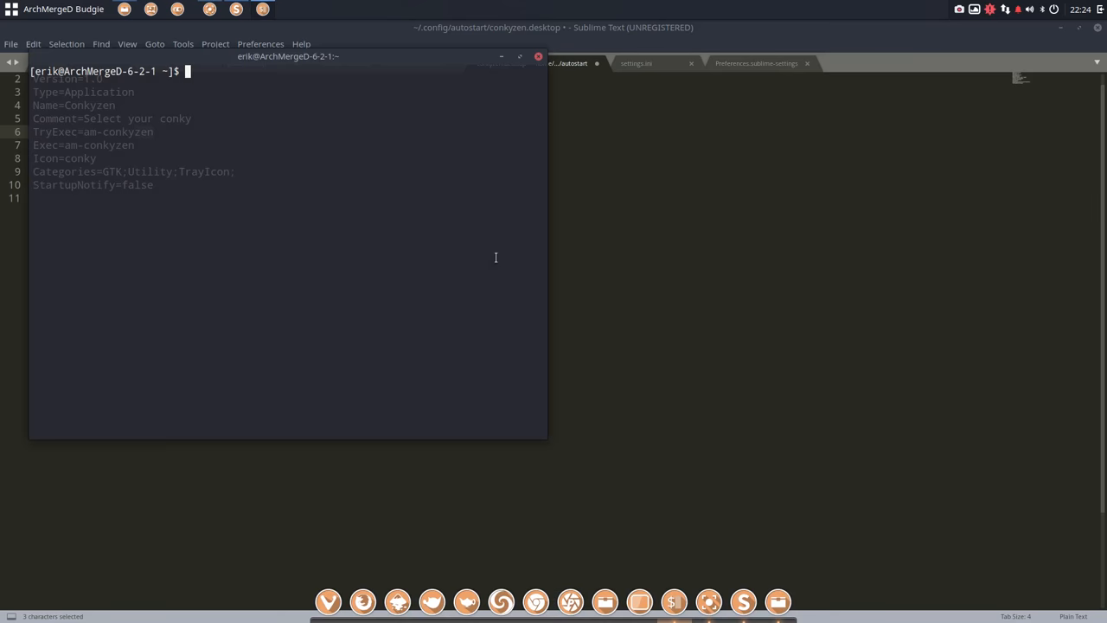
Type 'am-conky' and Tab-complete to list matching commands, revealing am-conky-session.
type("am-c")
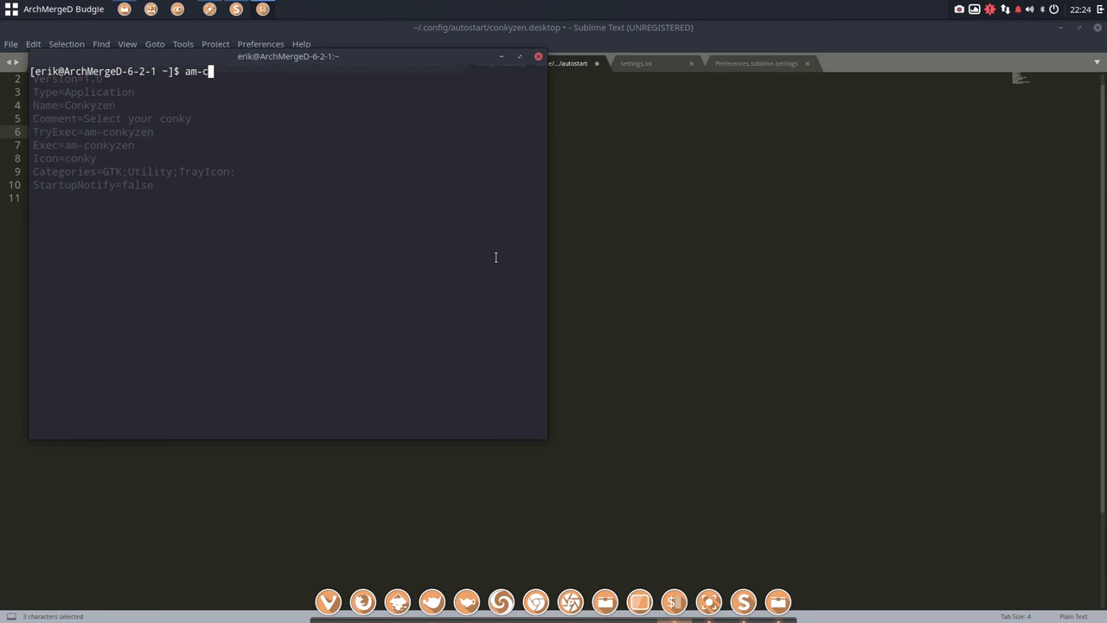
type("onky")
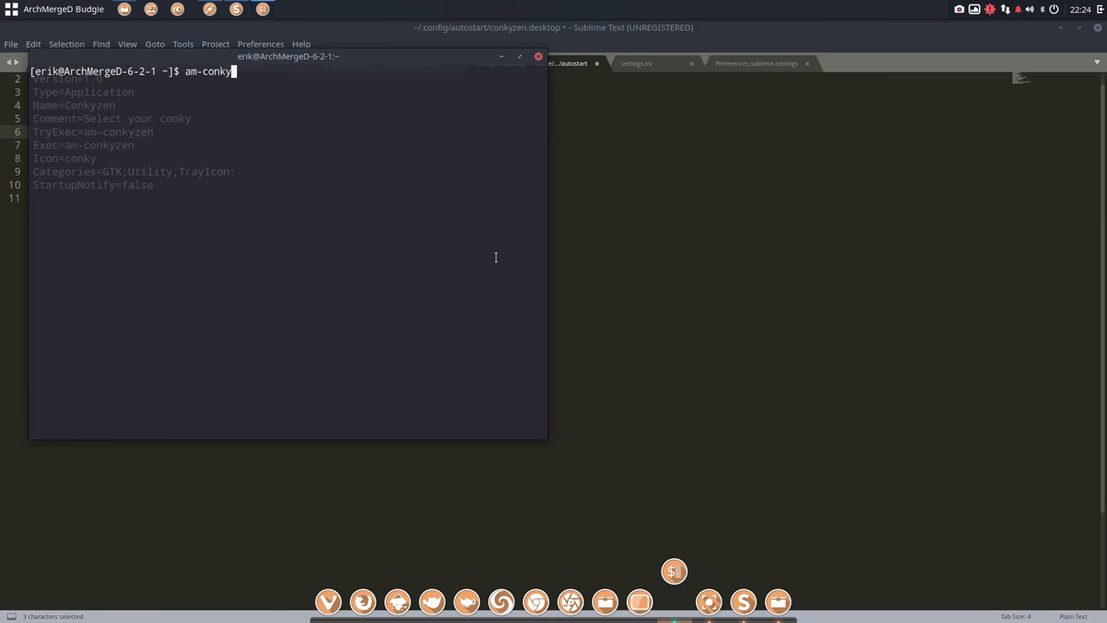
key("Tab")
type("-sessio")
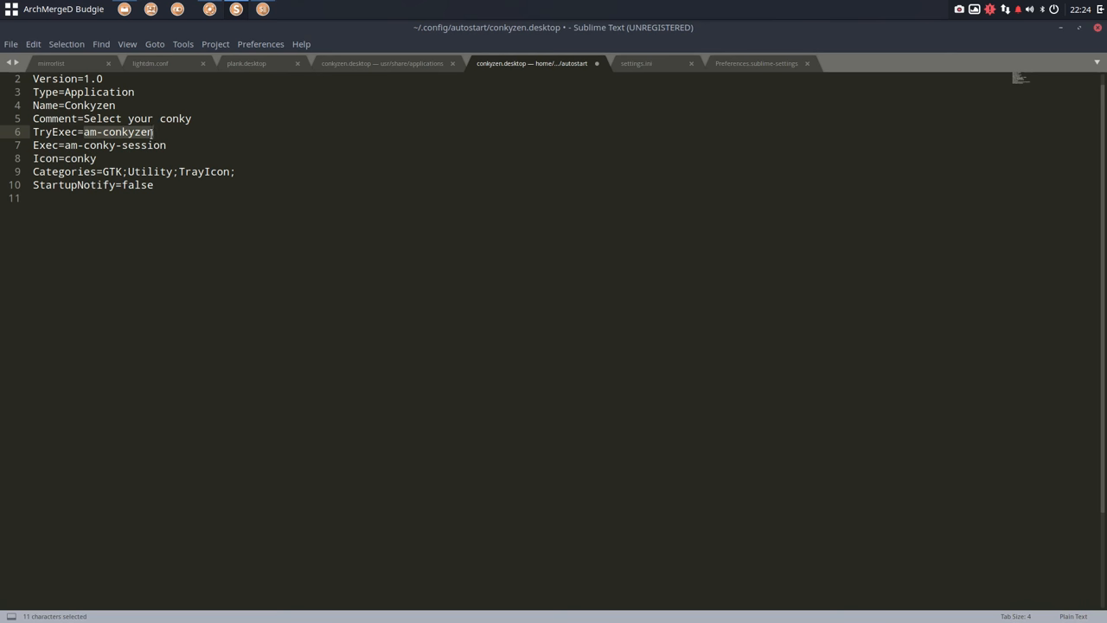
Change the TryExec value in conkyzen.desktop to am-conky-session and save the file.
left_click(153, 132)
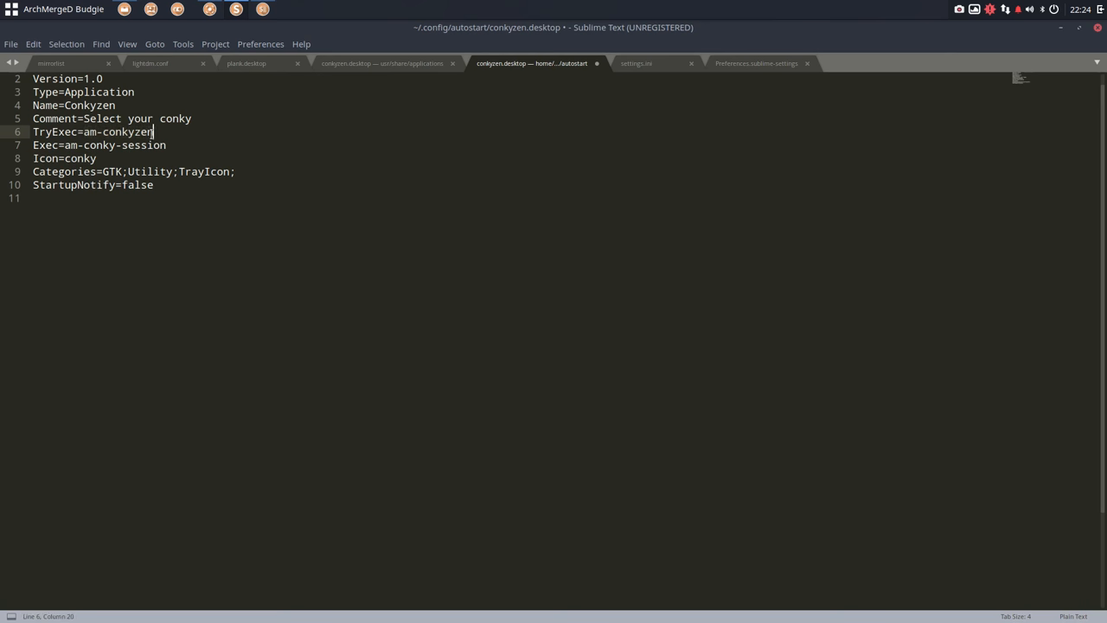
key("BackSpace")
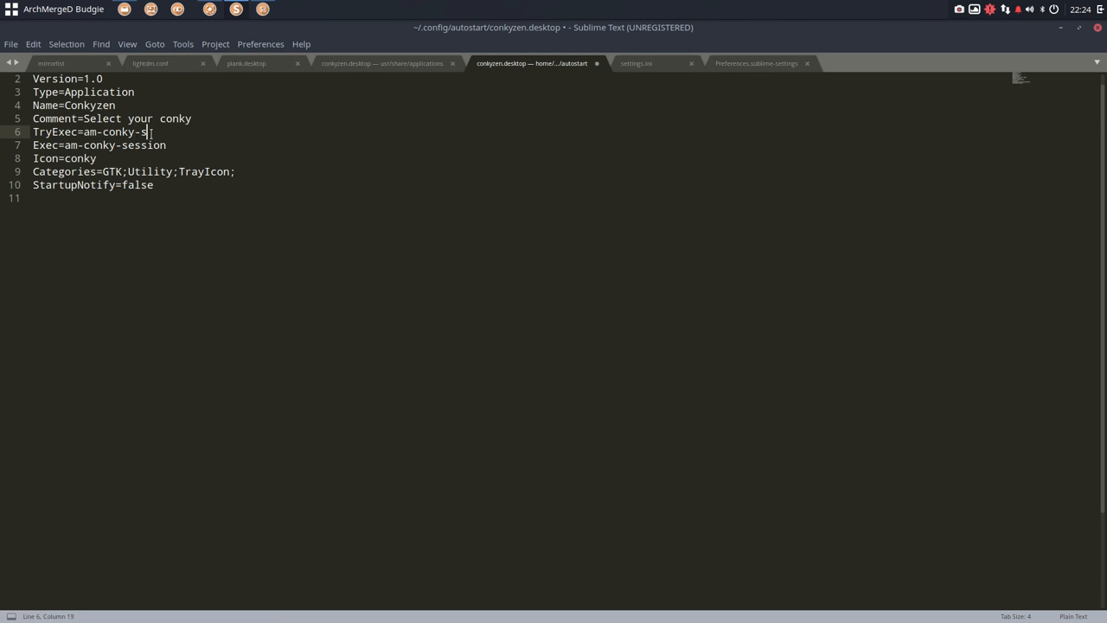
type("ession")
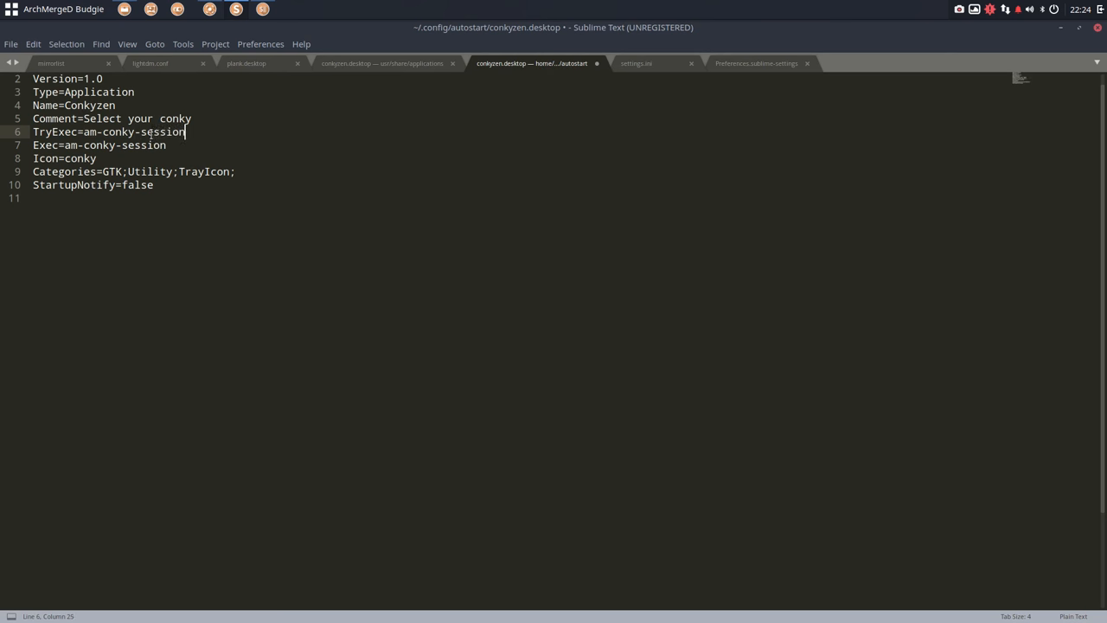
key("ctrl+s")
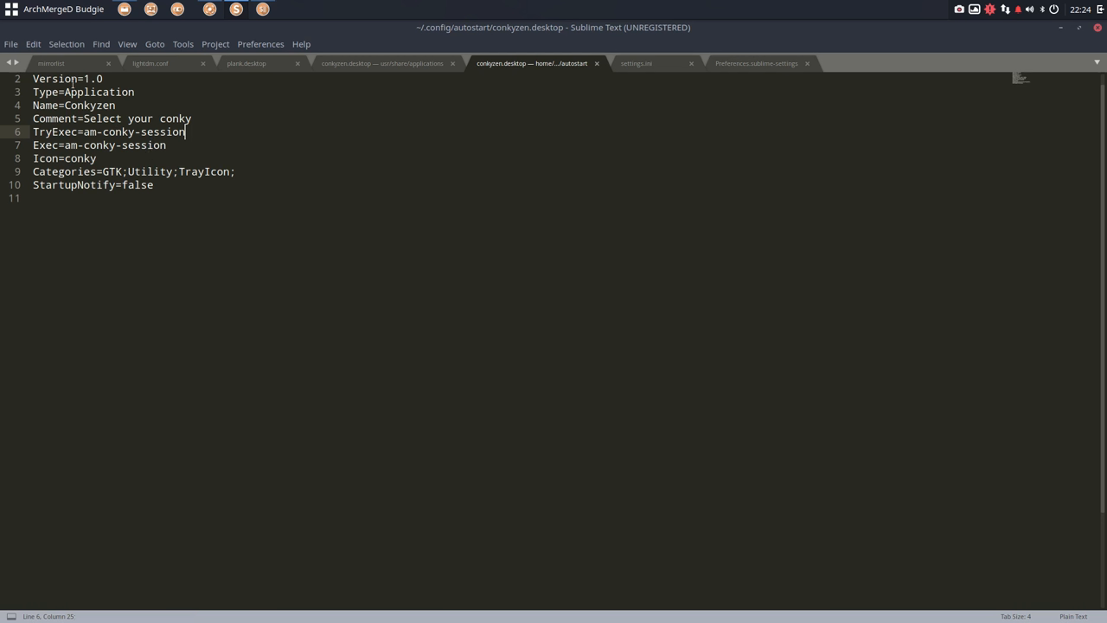
Check the Exec line reads am-conky-session, save again, and close Sublime Text.
left_click(90, 105)
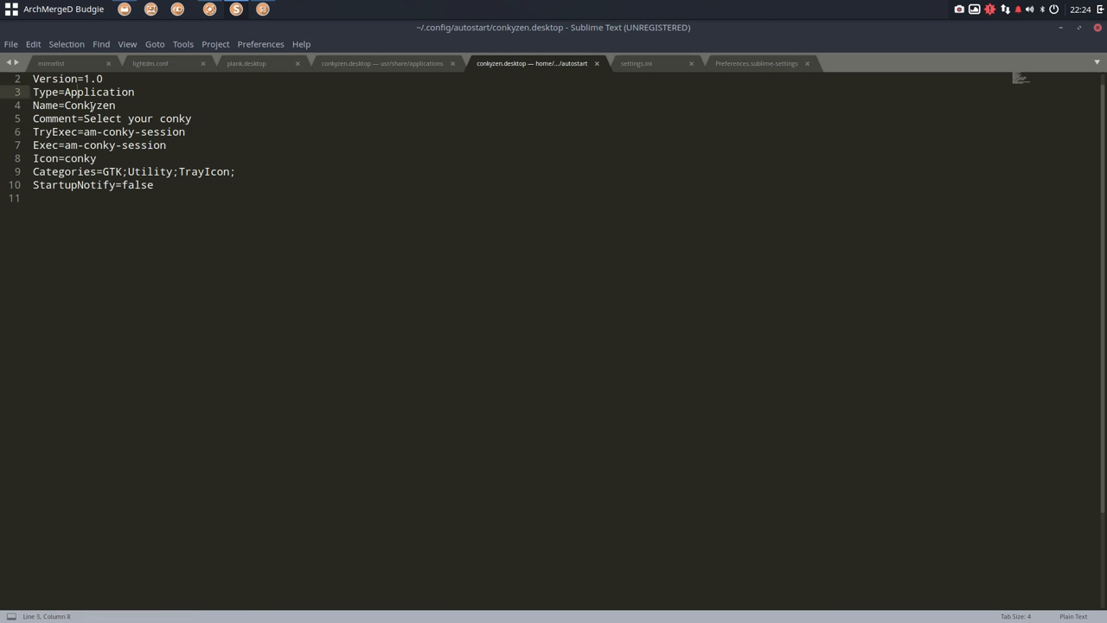
double_click(104, 105)
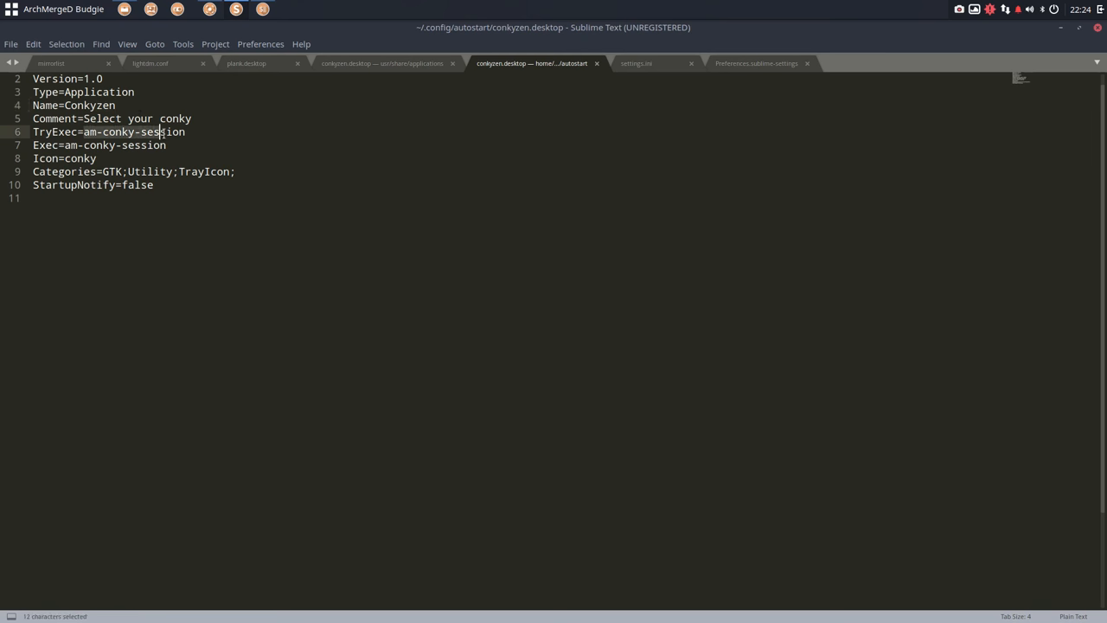
left_click(156, 144)
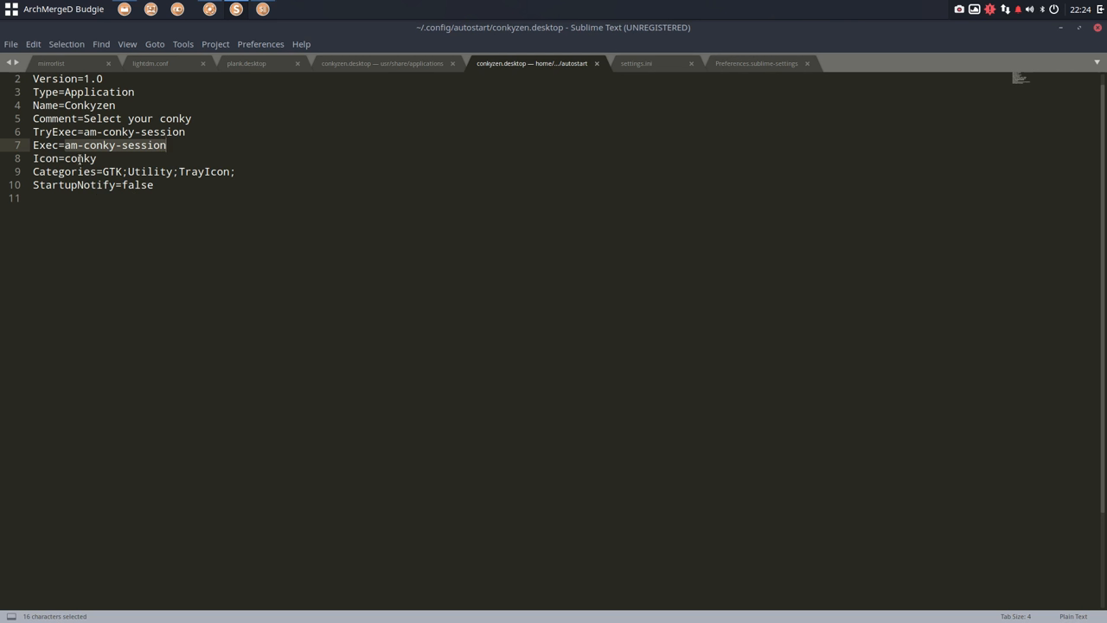
left_click(79, 158)
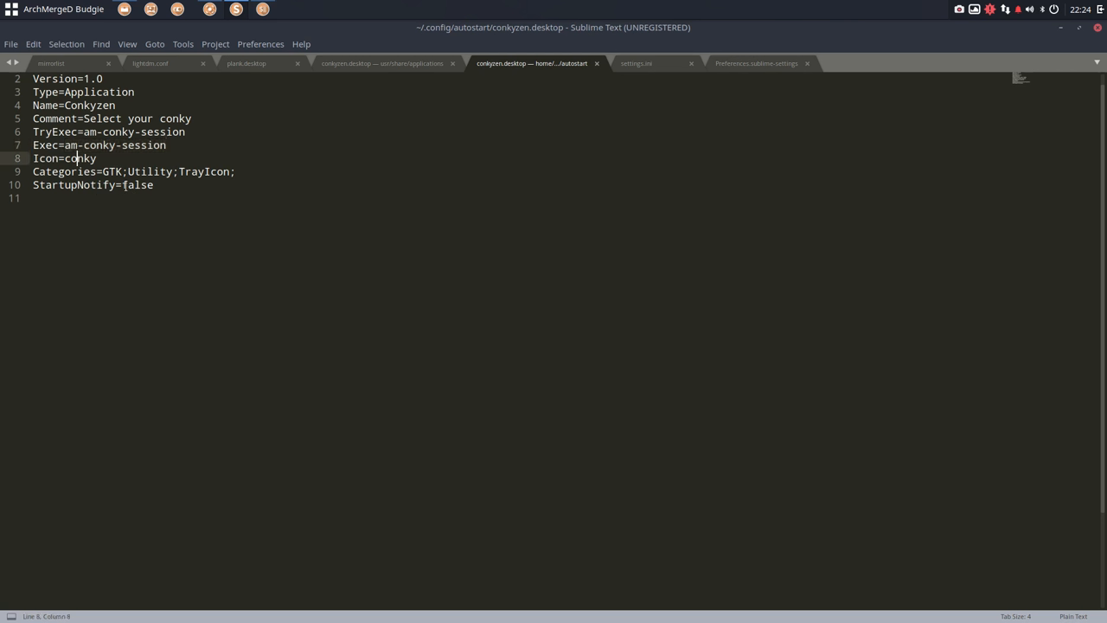
key("ctrl+s")
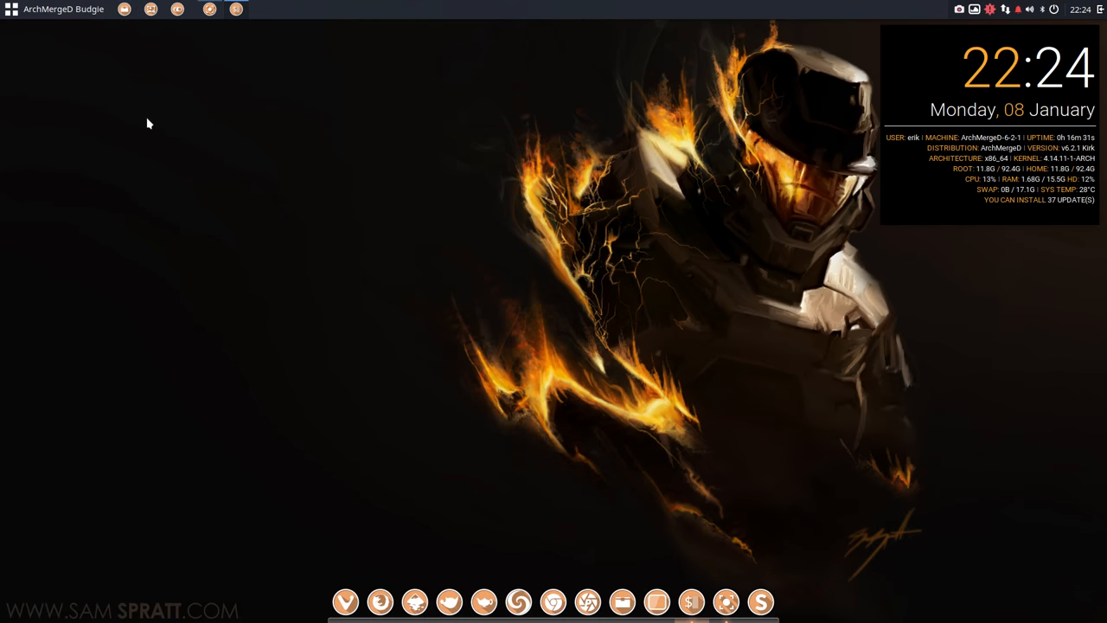
mouse_move(169, 17)
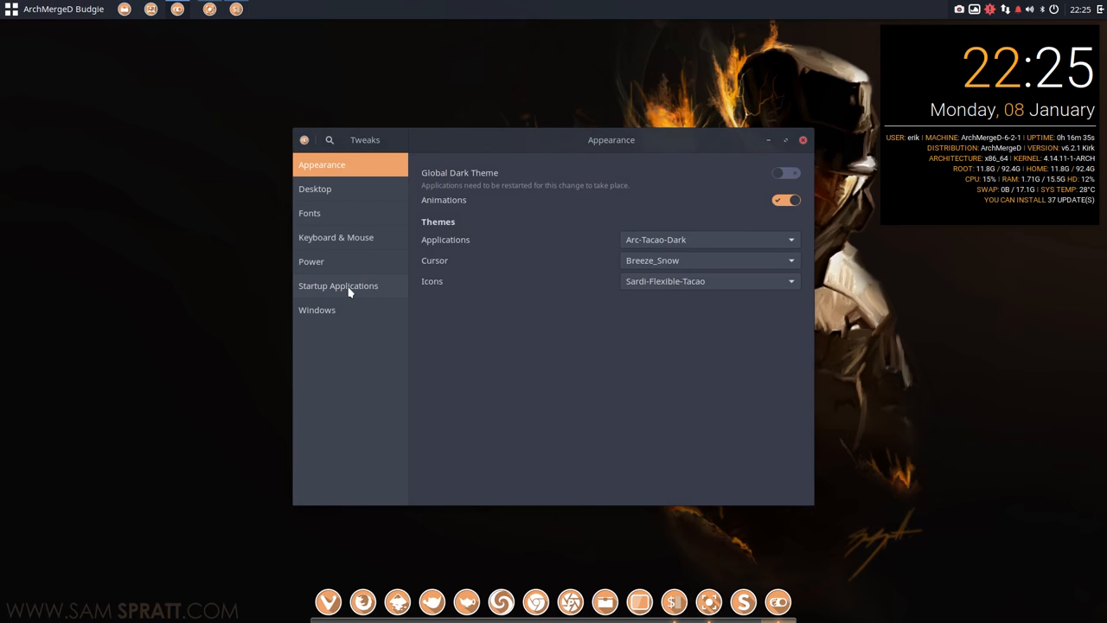
Show Startup Applications in GNOME Tweaks to confirm Conkyzen is listed.
left_click(338, 285)
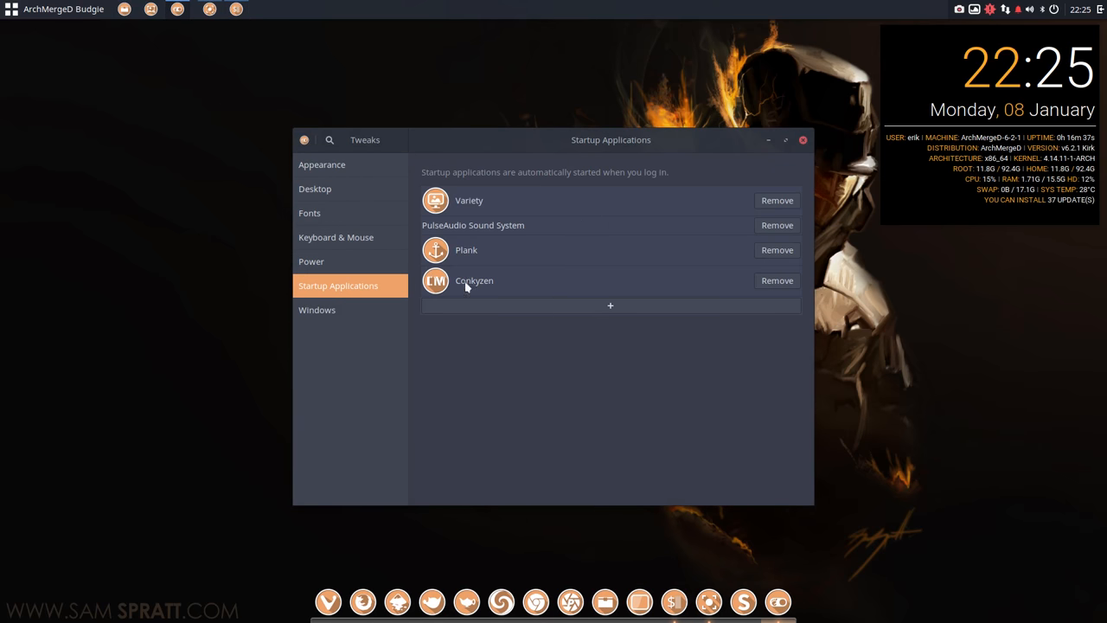
mouse_move(449, 308)
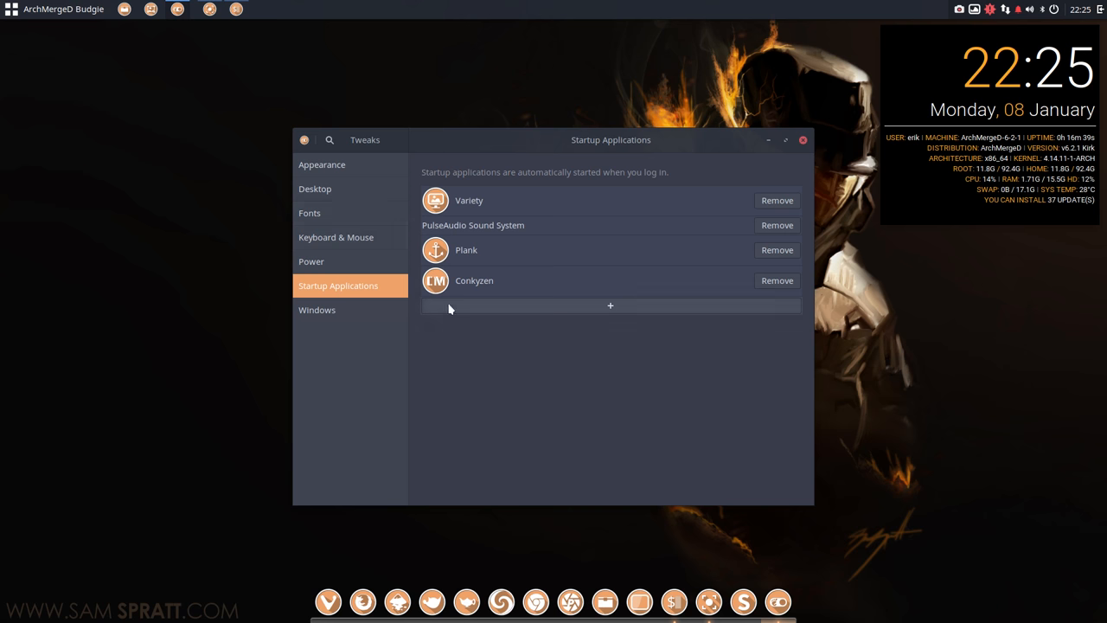
mouse_move(466, 336)
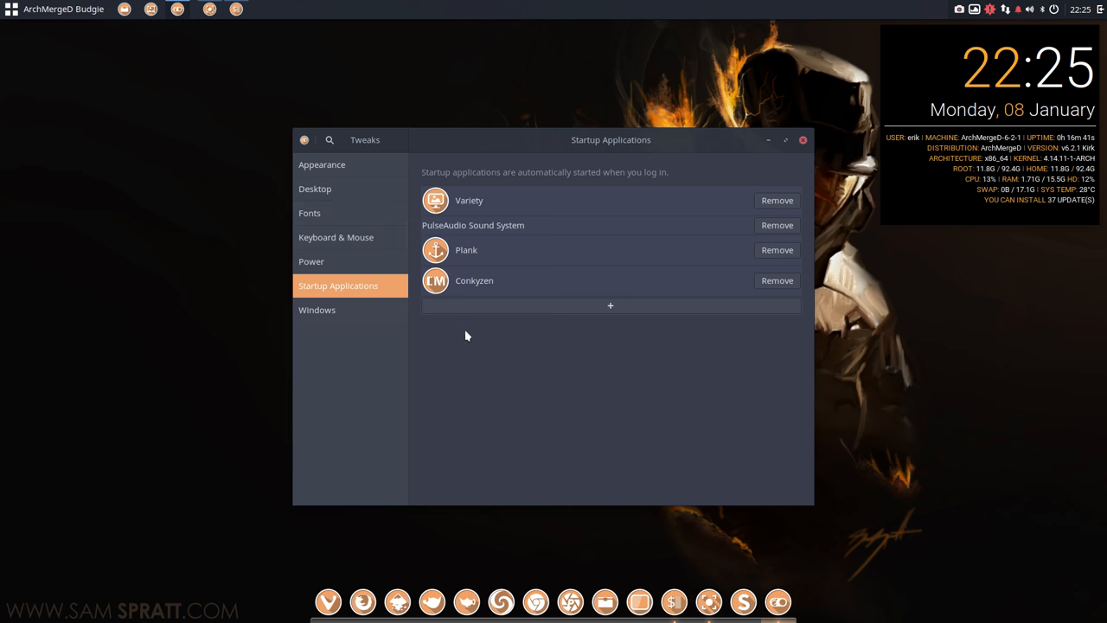